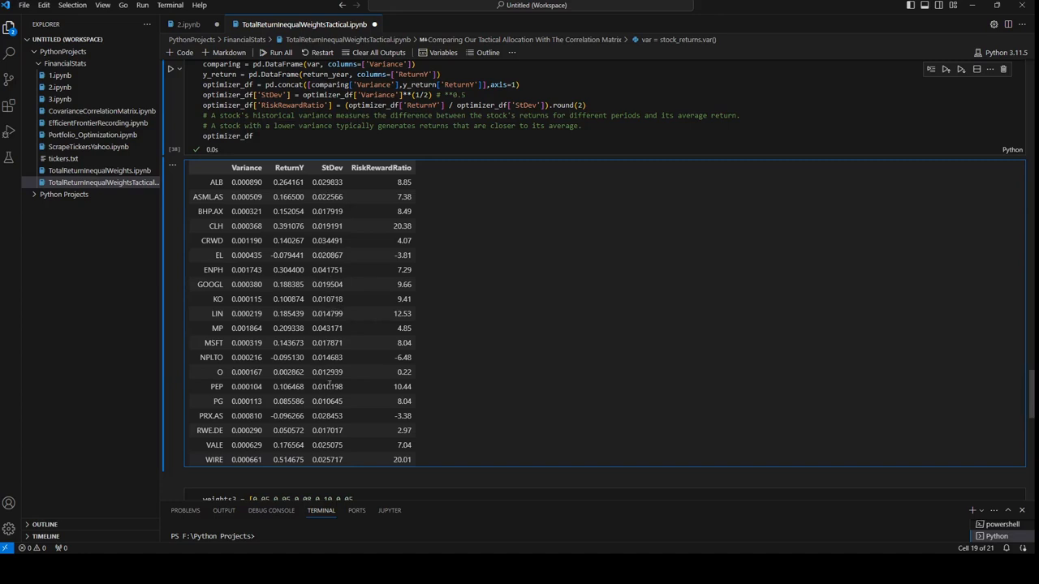
{"action": "mouse_move", "coordinate": [413, 430]}
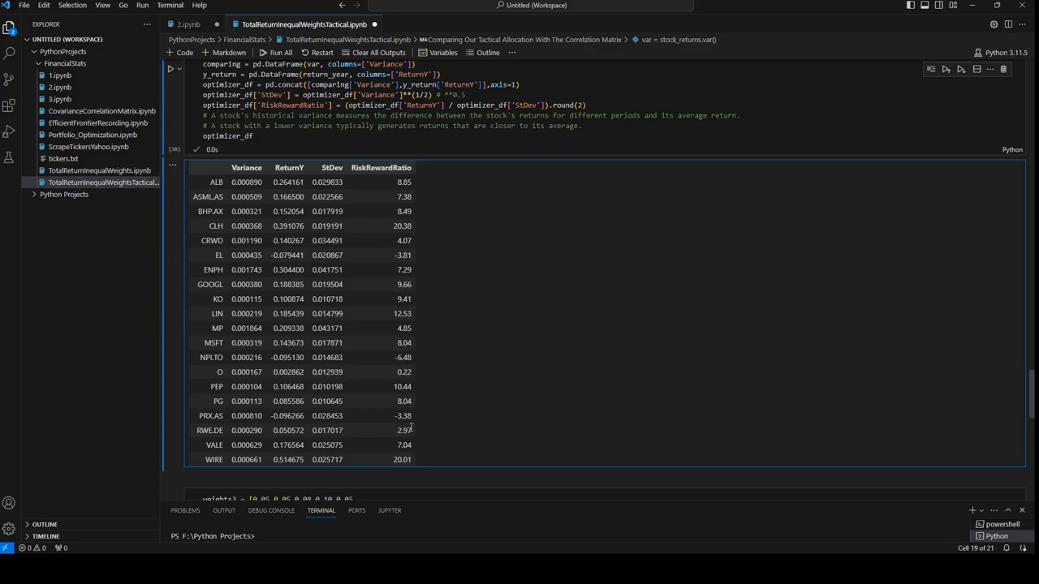
{"action": "mouse_move", "coordinate": [349, 398]}
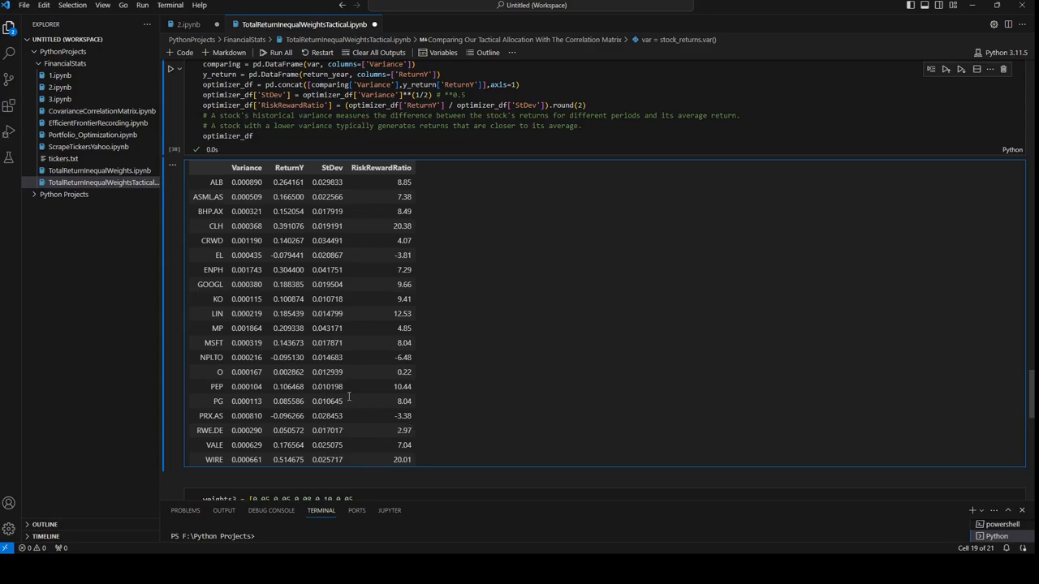
- Scroll down from optimizer_df to the matplotlib chart comparing Weights 1 and Weights 2 returns
{"action": "scroll", "scroll_direction": "down", "scroll_amount": 3}
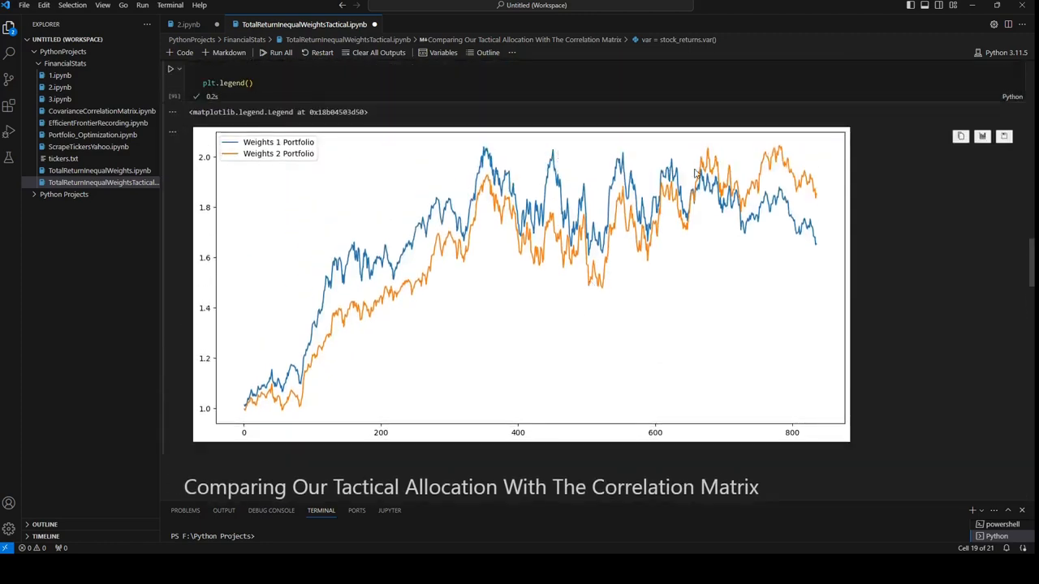
{"action": "mouse_move", "coordinate": [651, 241]}
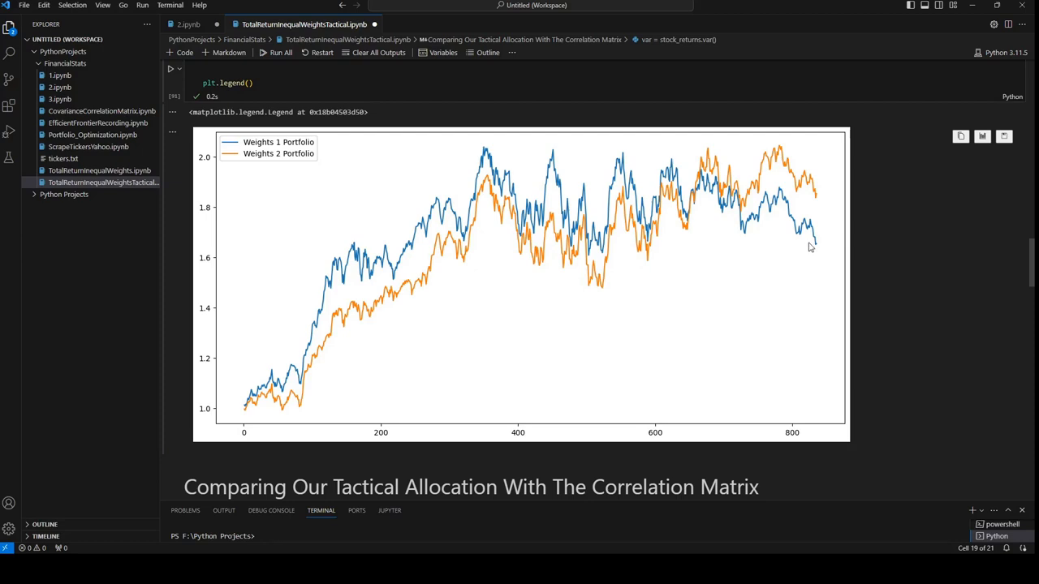
{"action": "mouse_move", "coordinate": [695, 224]}
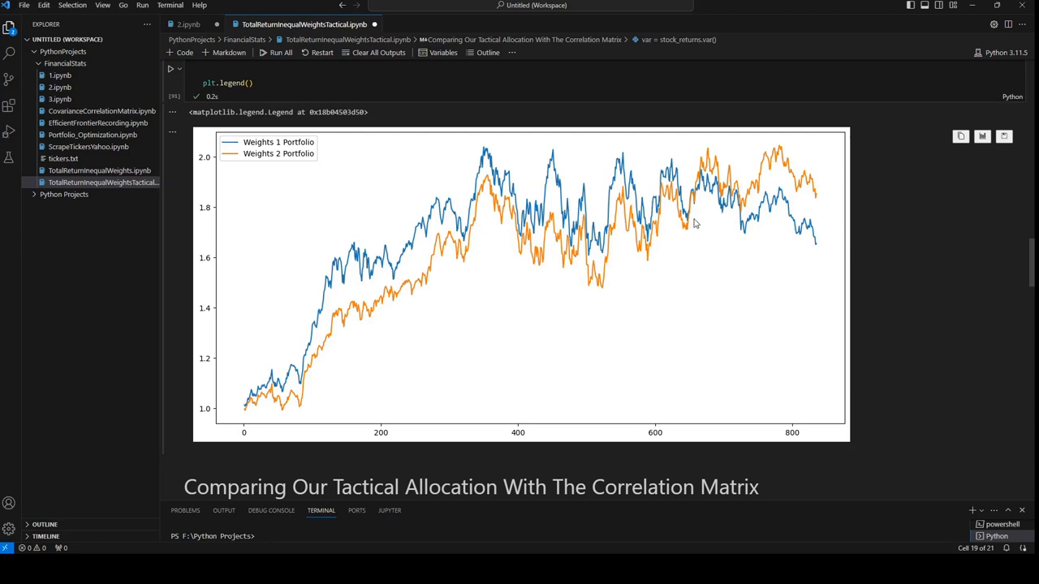
{"action": "mouse_move", "coordinate": [502, 314]}
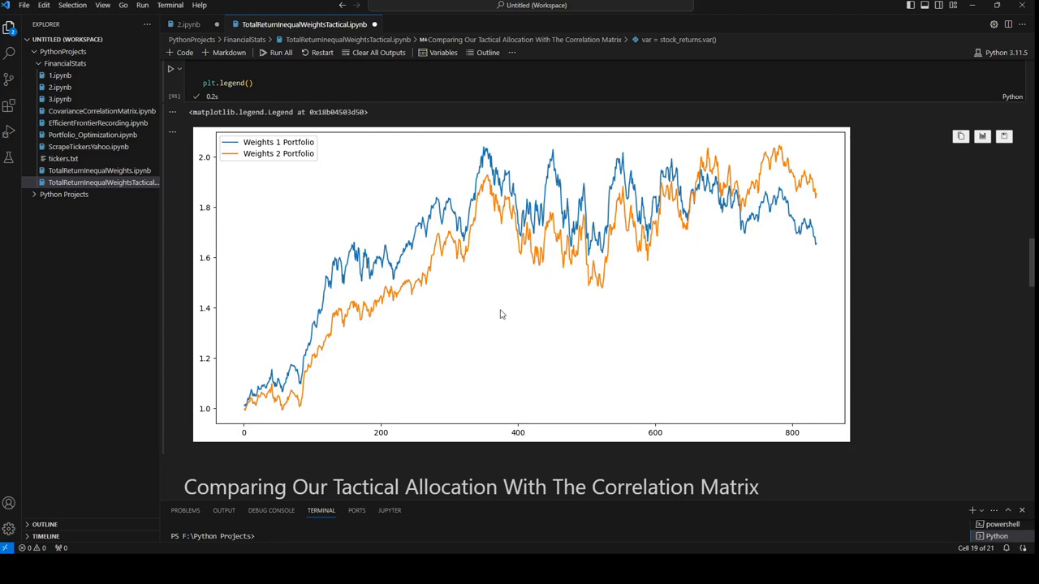
{"action": "mouse_move", "coordinate": [397, 380]}
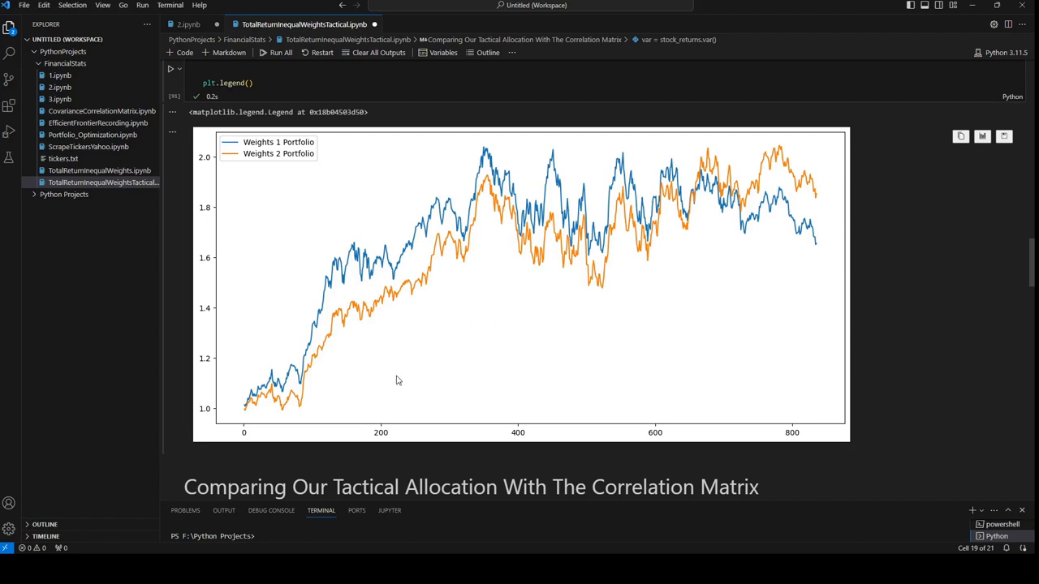
{"action": "mouse_move", "coordinate": [548, 377]}
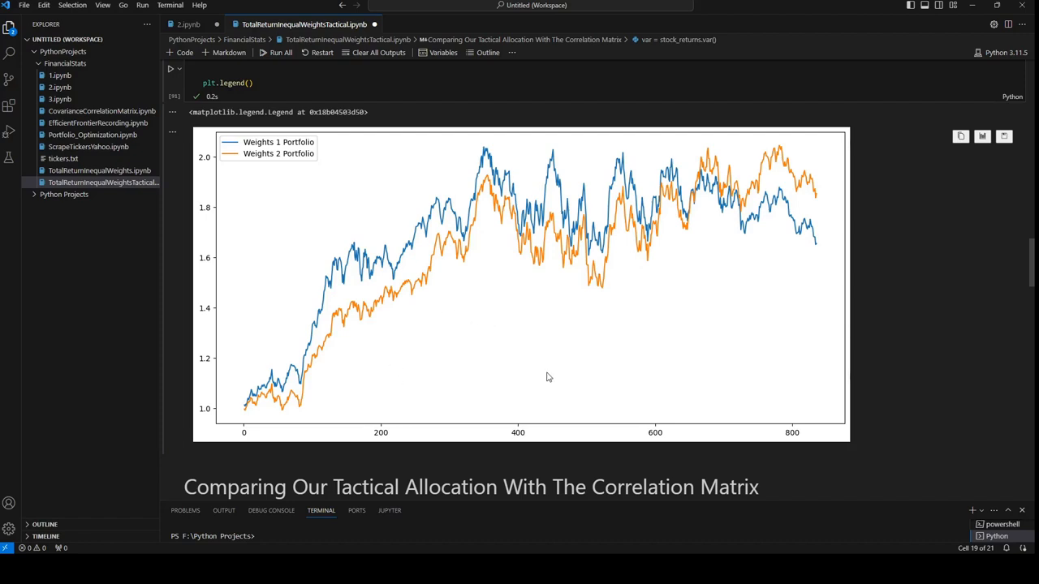
{"action": "mouse_move", "coordinate": [556, 229]}
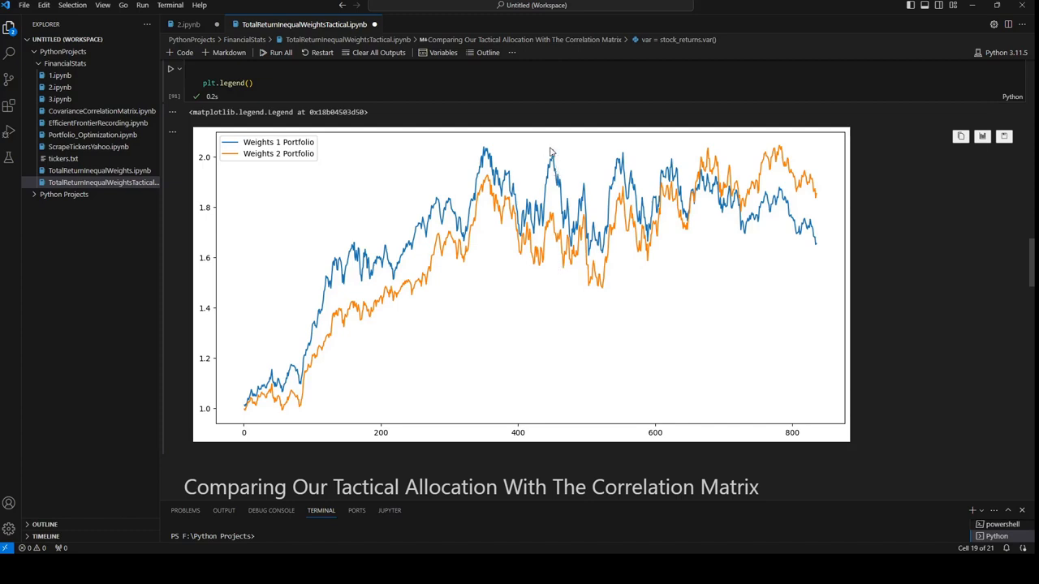
{"action": "mouse_move", "coordinate": [580, 231]}
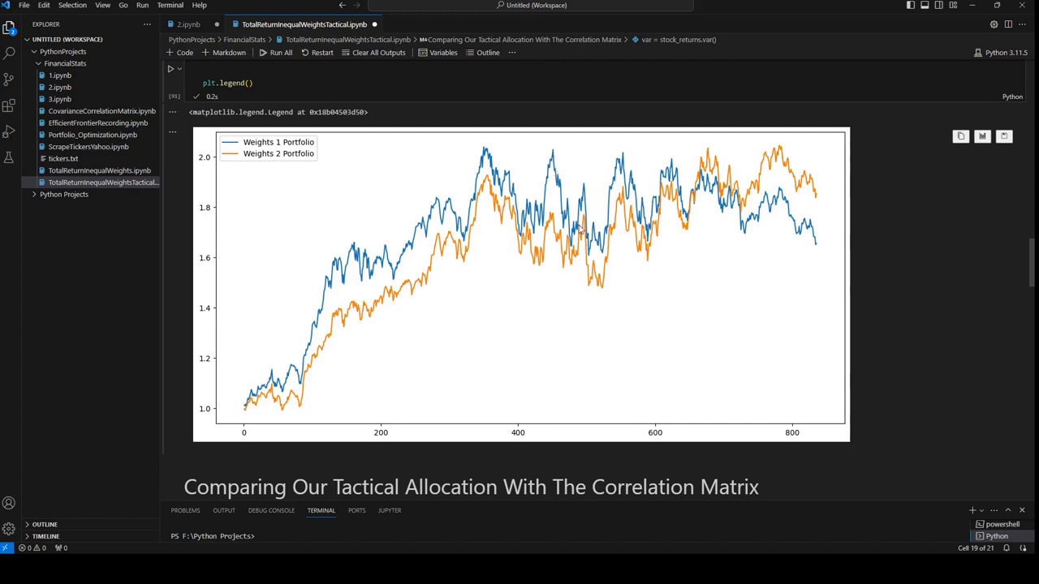
{"action": "mouse_move", "coordinate": [586, 190]}
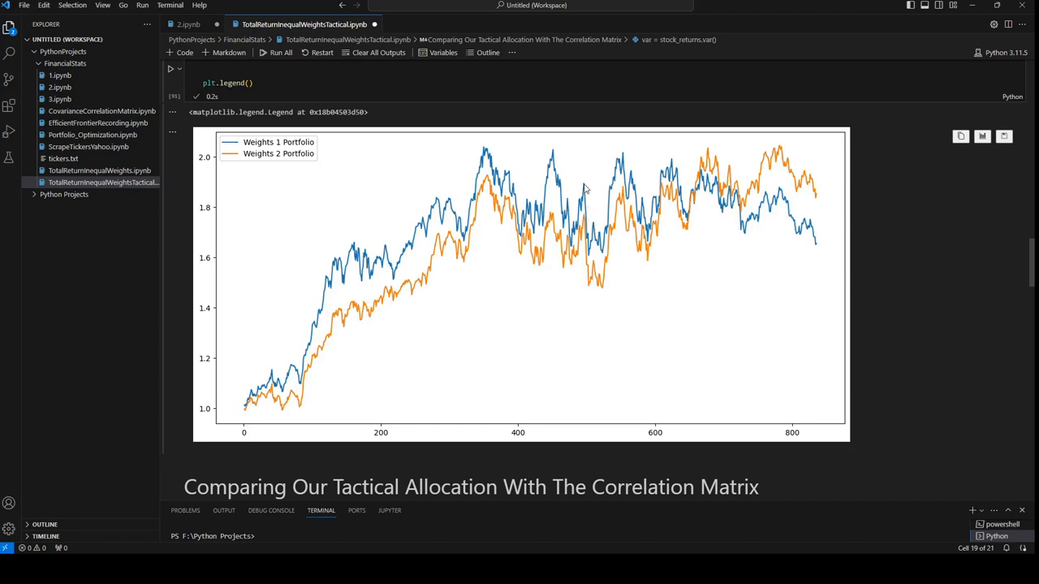
{"action": "mouse_move", "coordinate": [592, 268]}
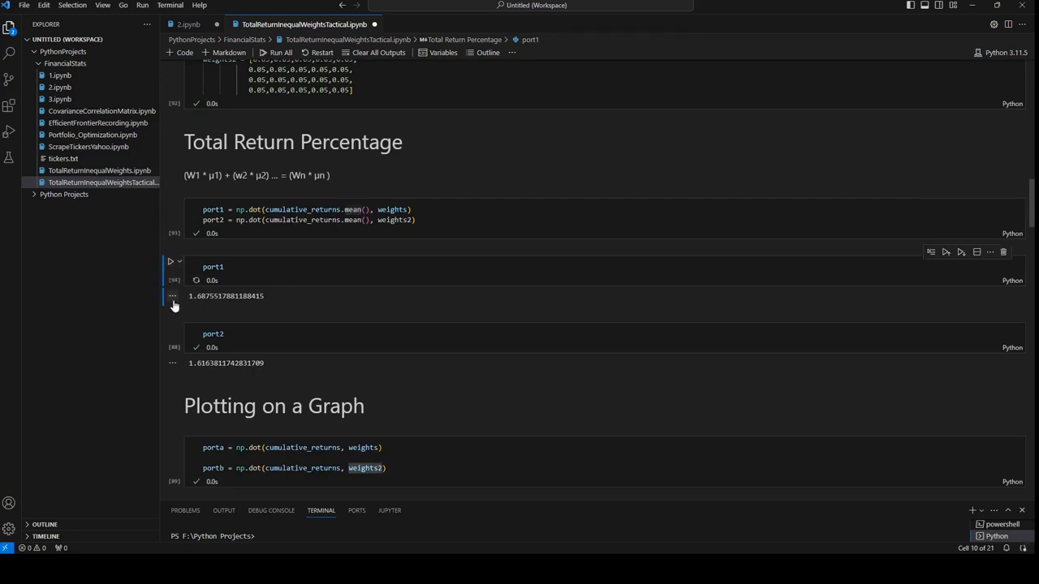
- Rerun the port2 cell and move on toward the correlation matrix section
{"action": "scroll", "scroll_direction": "down", "scroll_amount": 3}
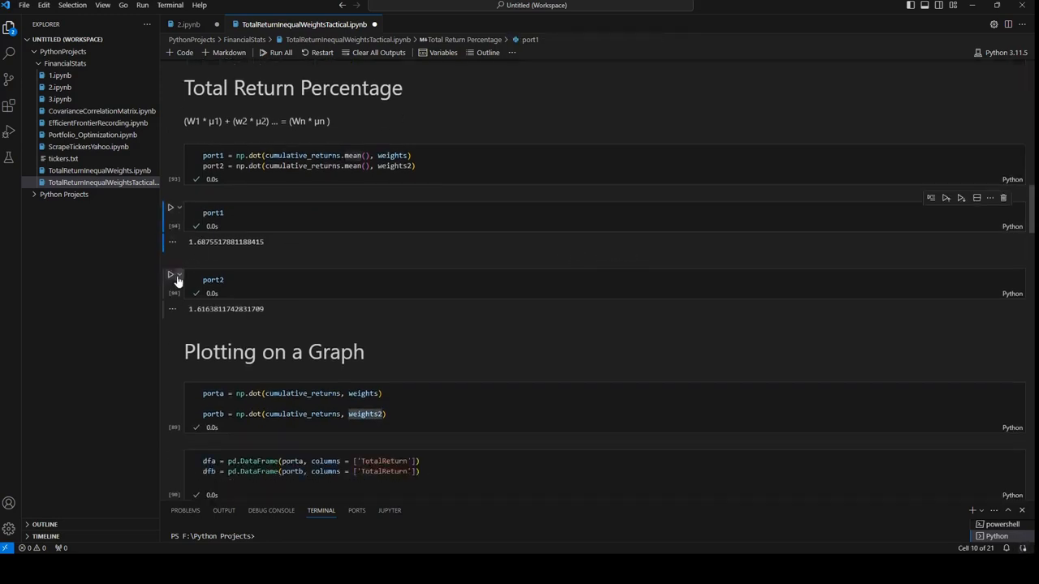
{"action": "left_click", "coordinate": [170, 280]}
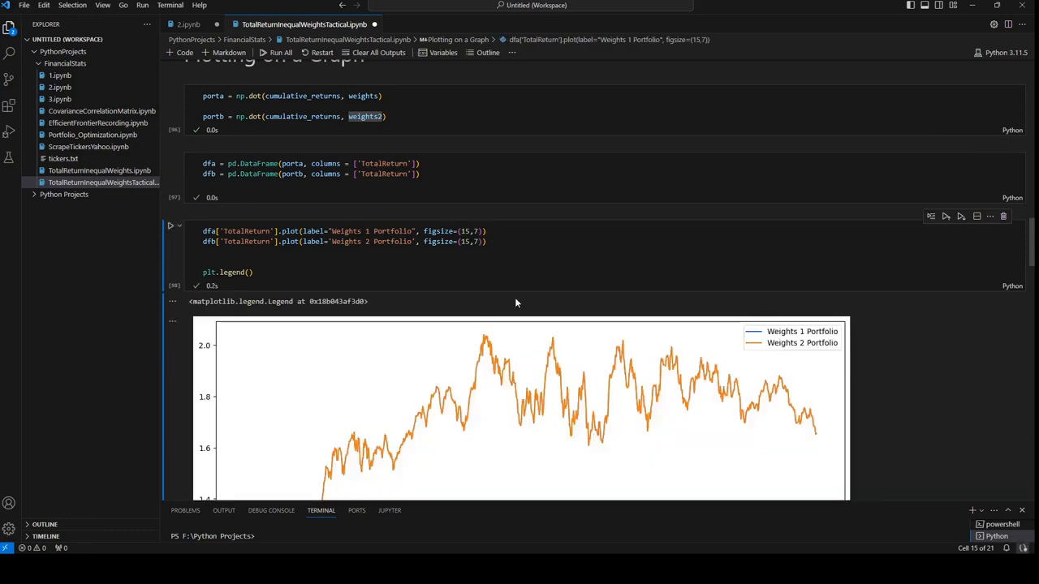
{"action": "scroll", "scroll_direction": "down", "scroll_amount": 3}
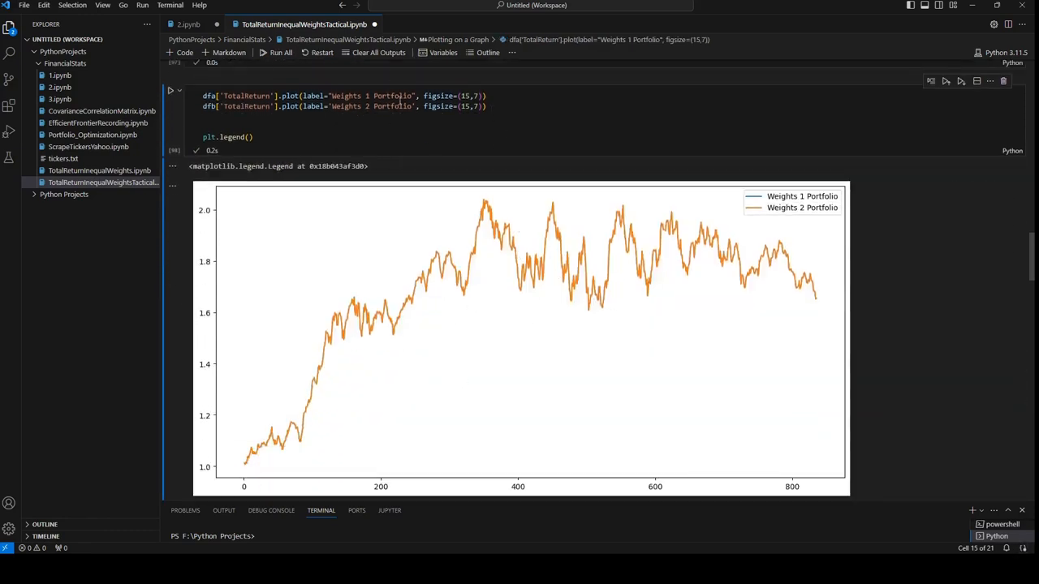
{"action": "mouse_move", "coordinate": [843, 302]}
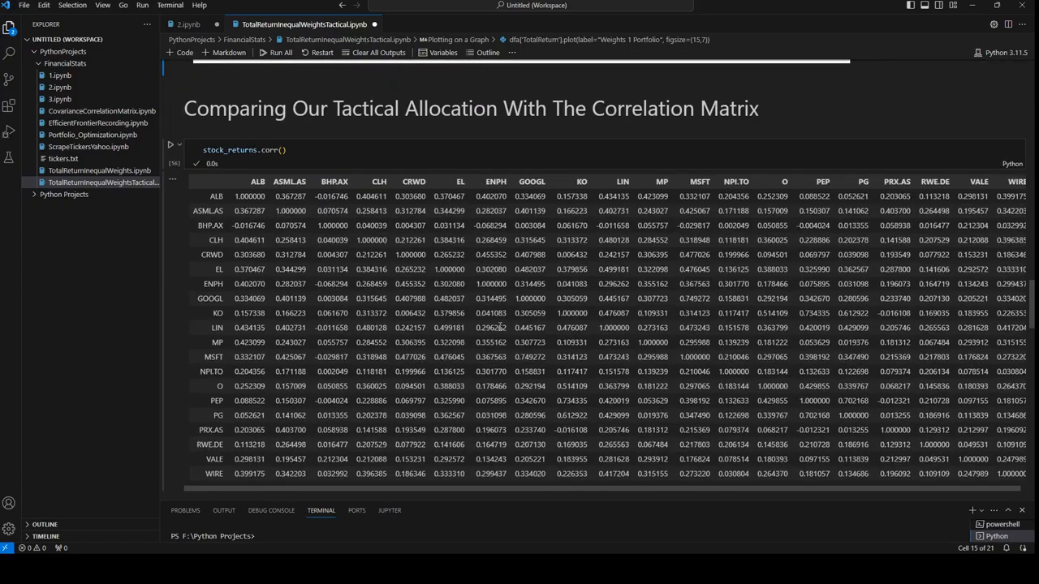
- Inspect the StDev value for BHP.AX in the per-stock risk-reward table
{"action": "scroll", "scroll_direction": "down", "scroll_amount": 3}
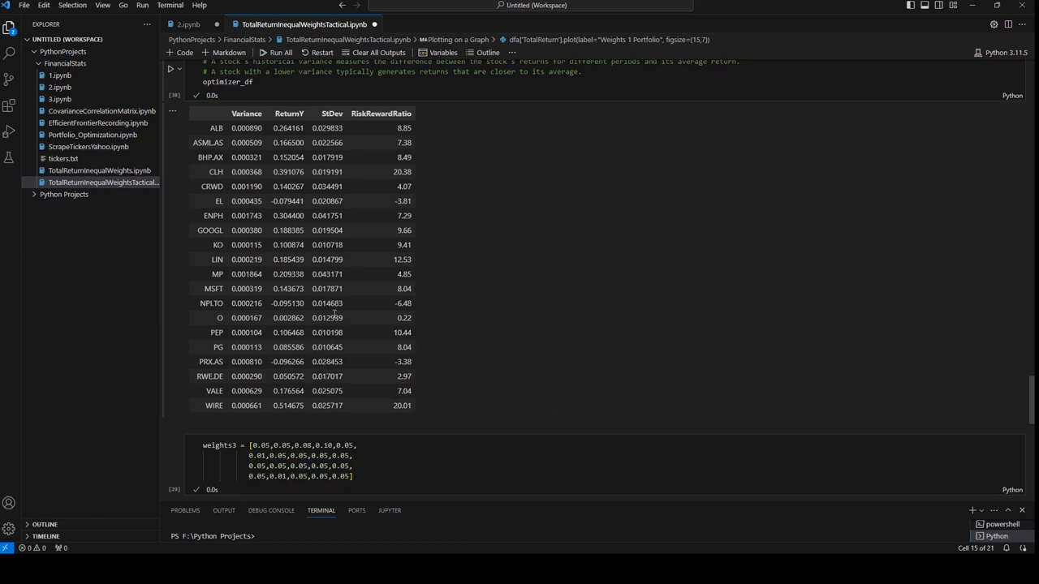
{"action": "mouse_move", "coordinate": [355, 160]}
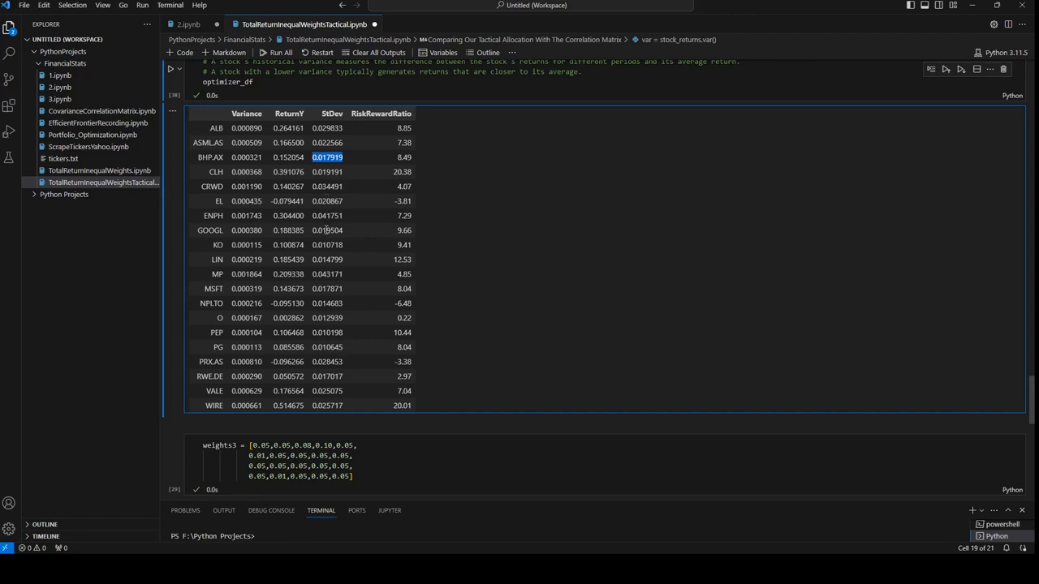
{"action": "double_click", "coordinate": [329, 244]}
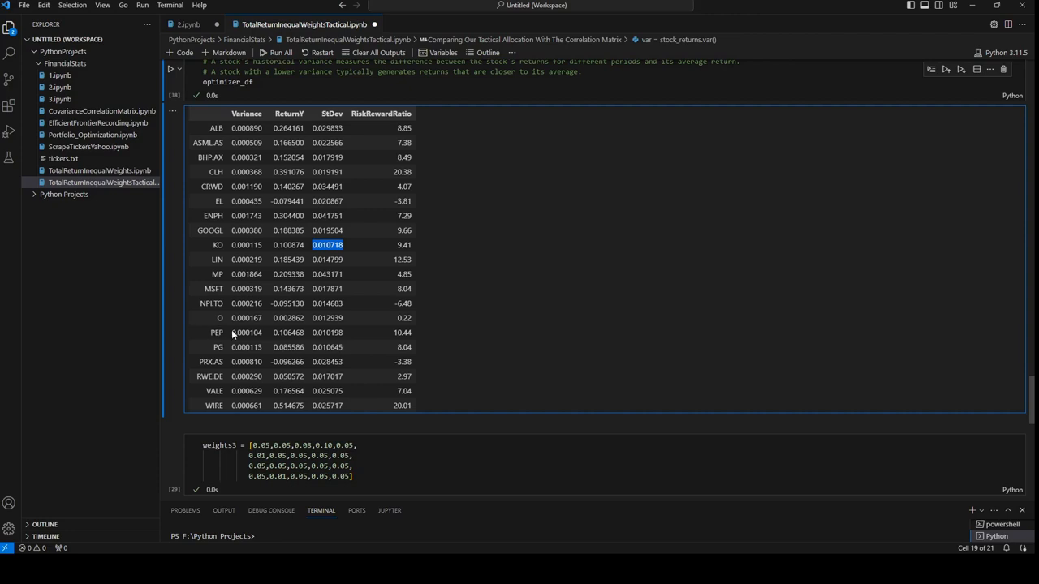
{"action": "mouse_move", "coordinate": [395, 361]}
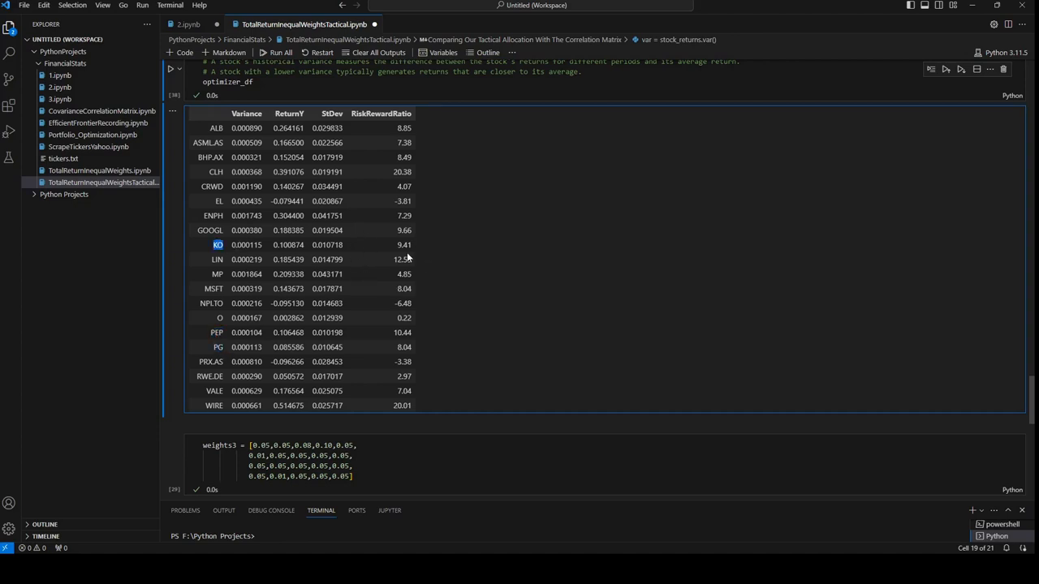
{"action": "mouse_move", "coordinate": [463, 249]}
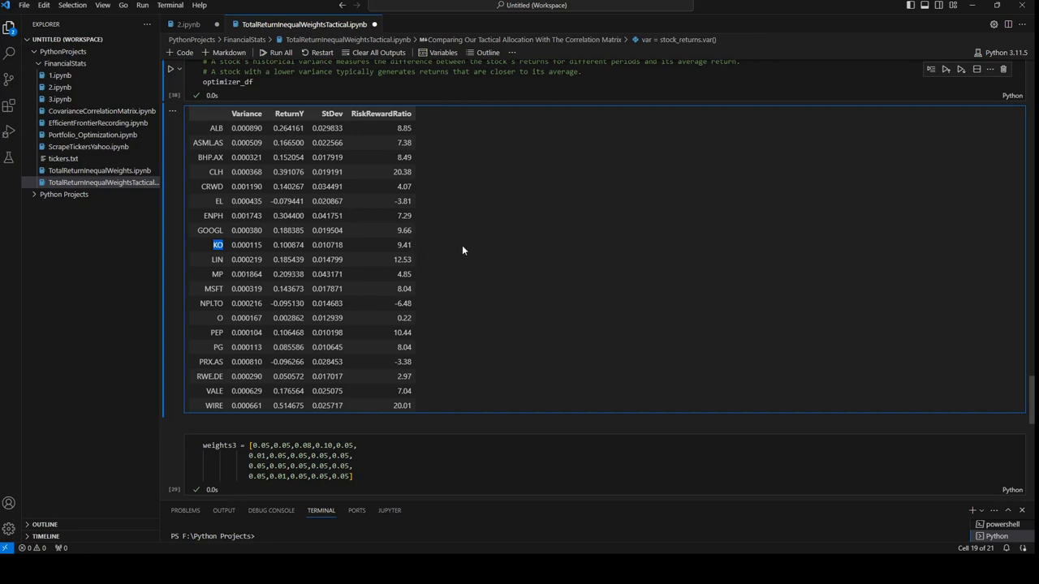
{"action": "mouse_move", "coordinate": [464, 195]}
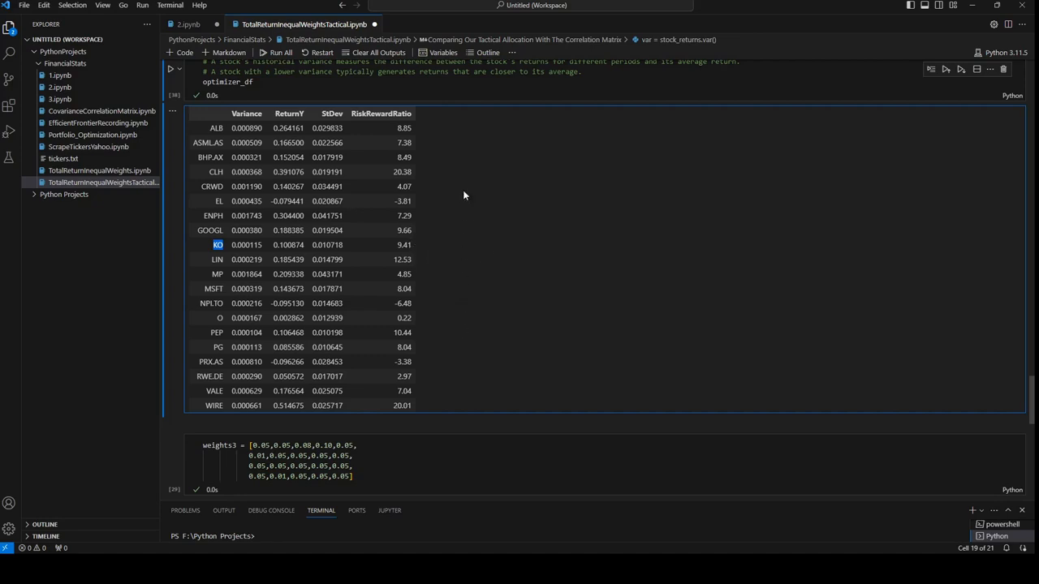
{"action": "mouse_move", "coordinate": [223, 254]}
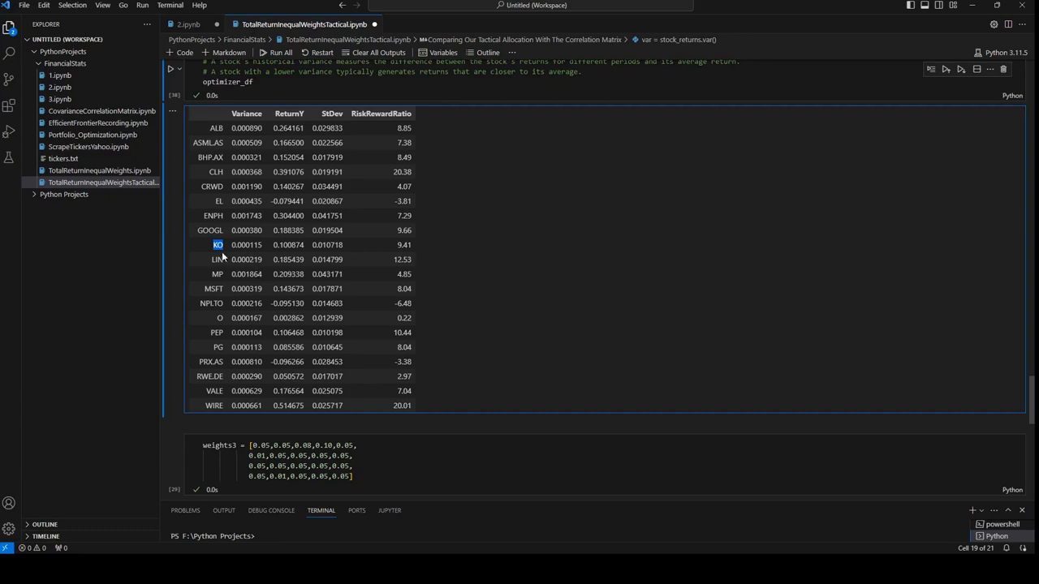
{"action": "mouse_move", "coordinate": [509, 249]}
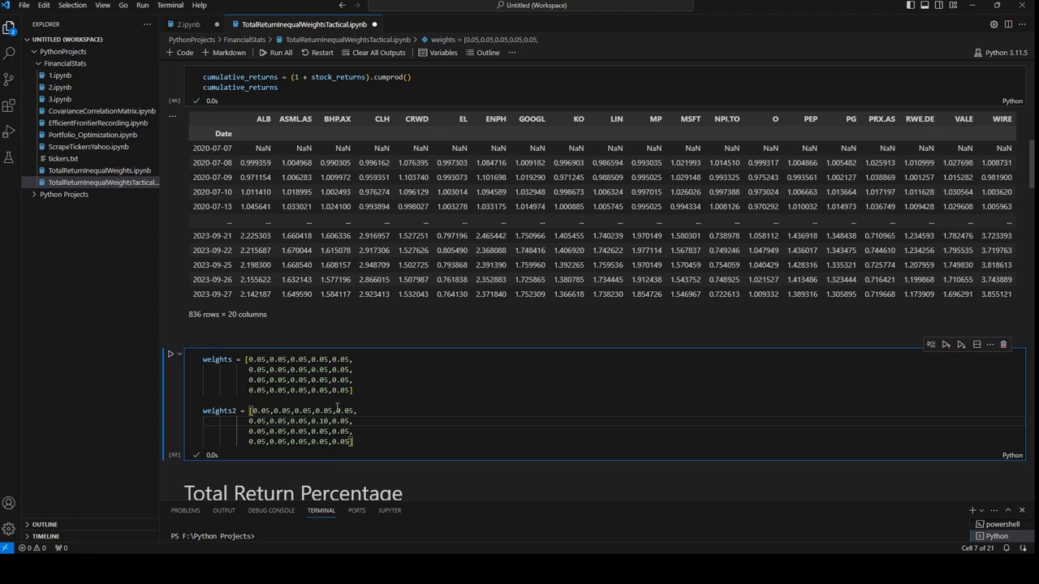
{"action": "mouse_move", "coordinate": [930, 118]}
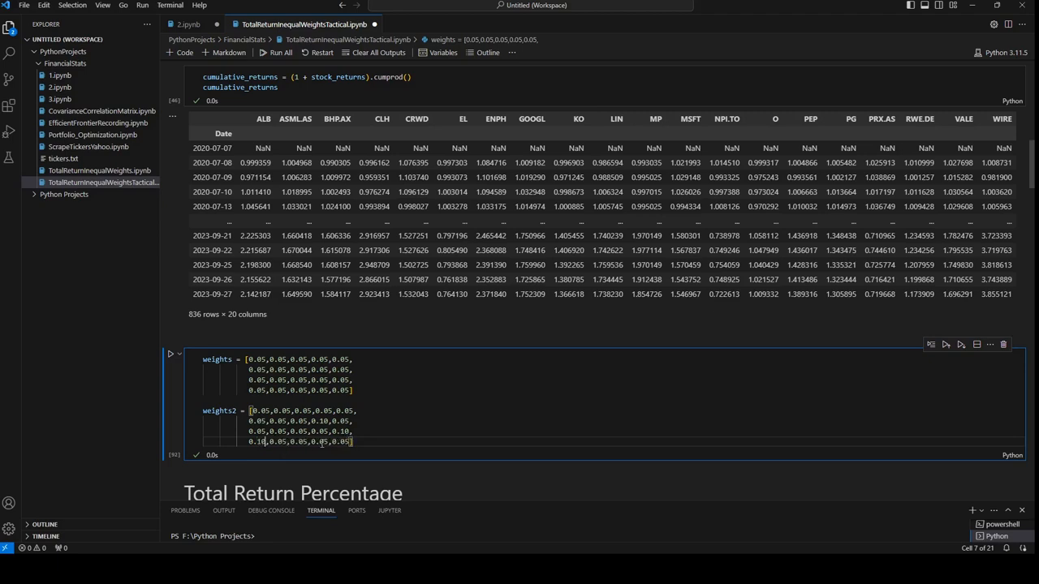
{"action": "mouse_move", "coordinate": [442, 419]}
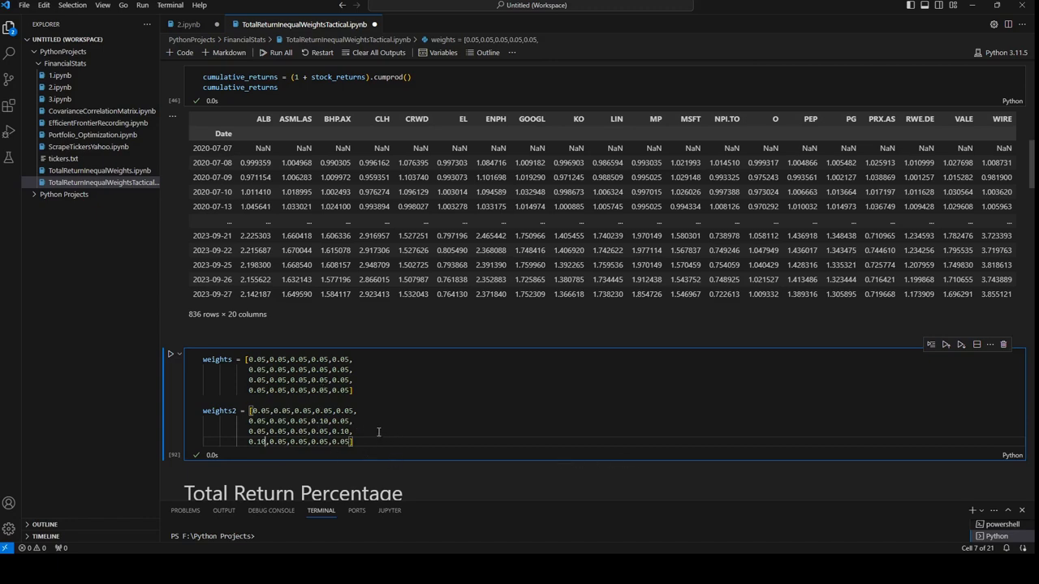
- Scroll down to the per-stock risk-reward table after raising PEP and PG to 0.10
{"action": "scroll", "scroll_direction": "down", "scroll_amount": 3}
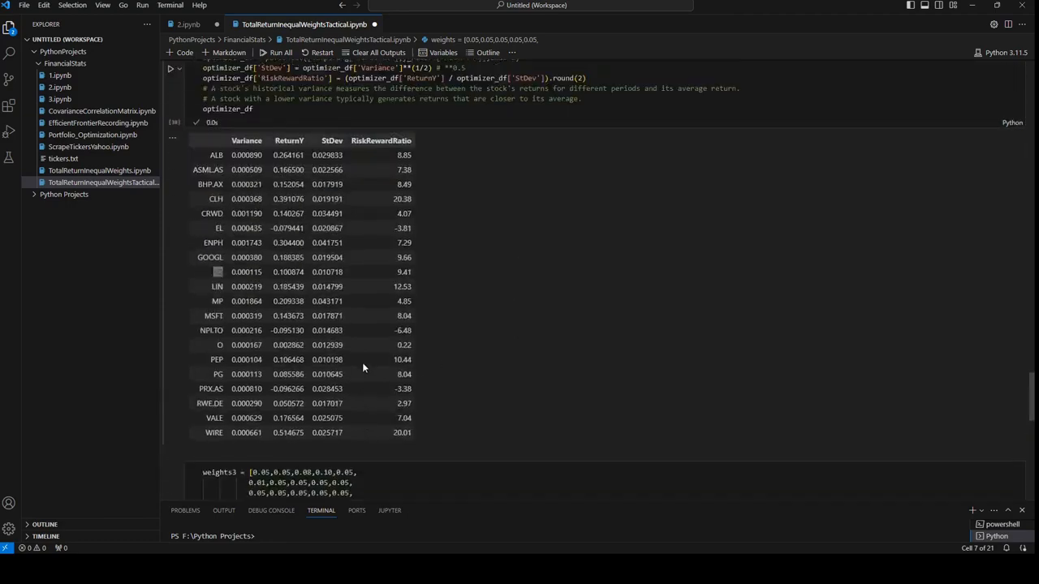
{"action": "mouse_move", "coordinate": [323, 212]}
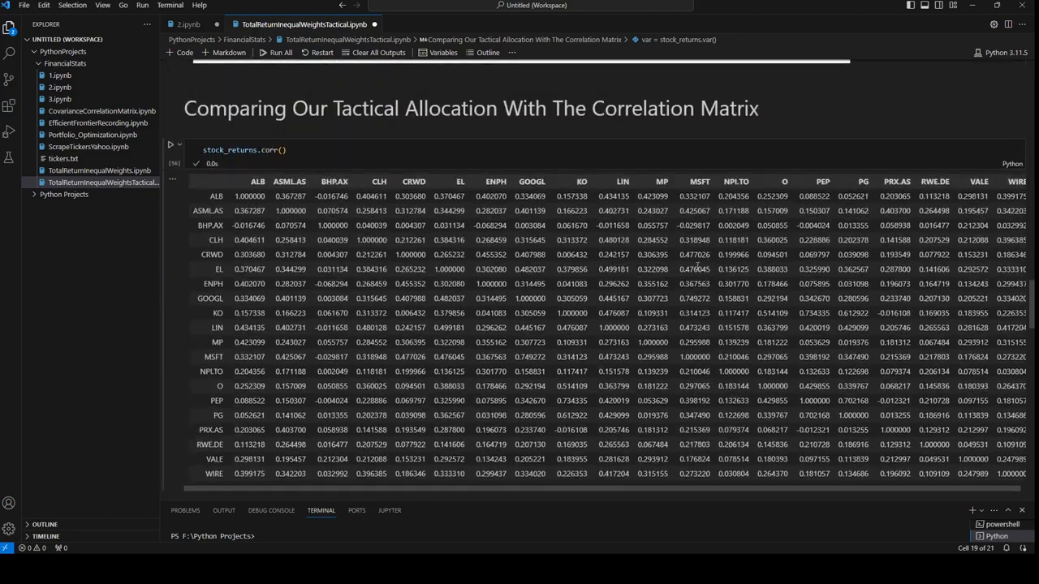
- Change three weights2 entries from 0.05 to 0.01, then view the return chart
{"action": "scroll", "scroll_direction": "down", "scroll_amount": 3}
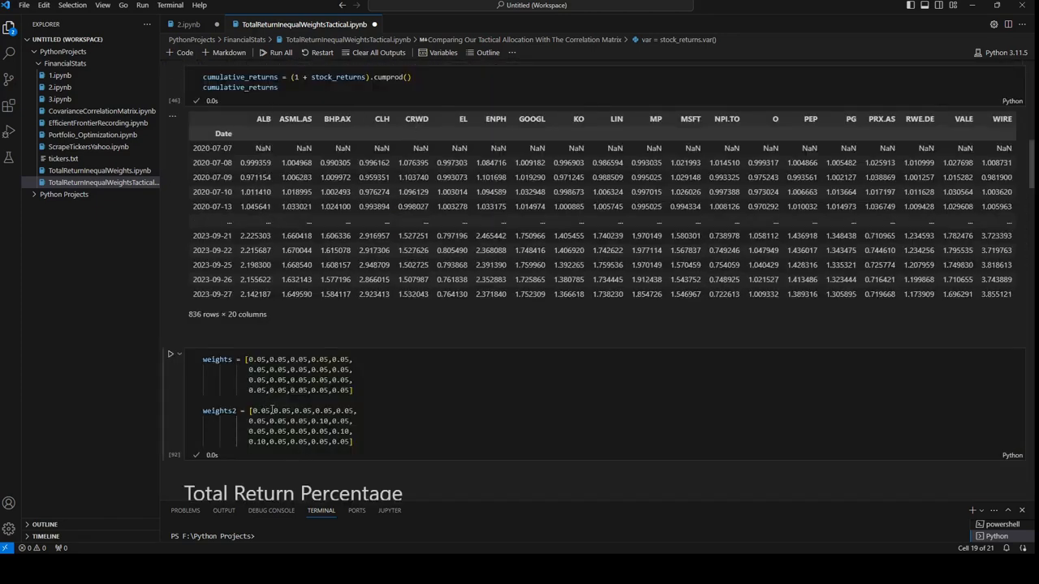
{"action": "left_click", "coordinate": [271, 410]}
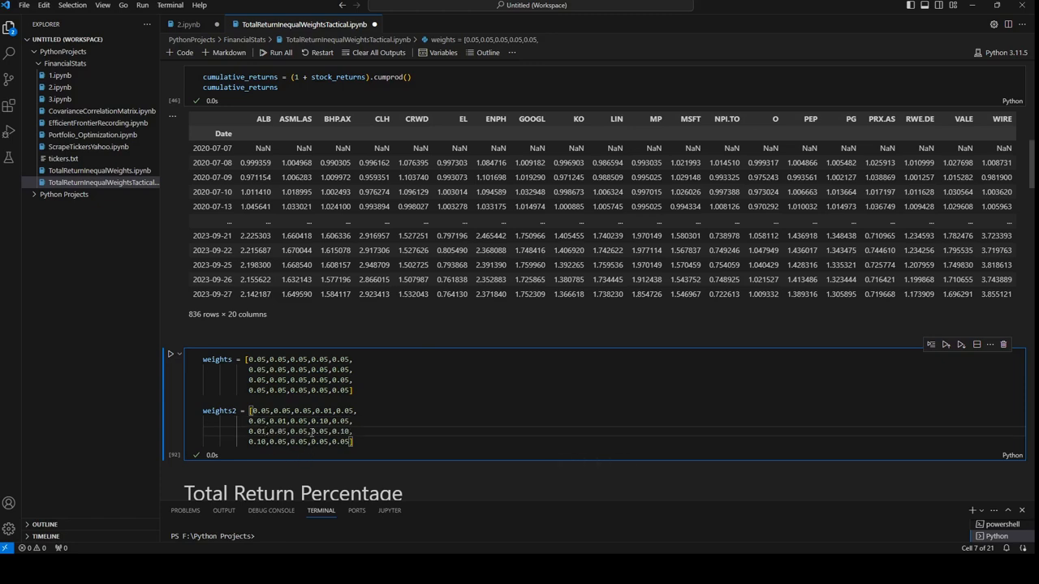
{"action": "mouse_move", "coordinate": [320, 454]}
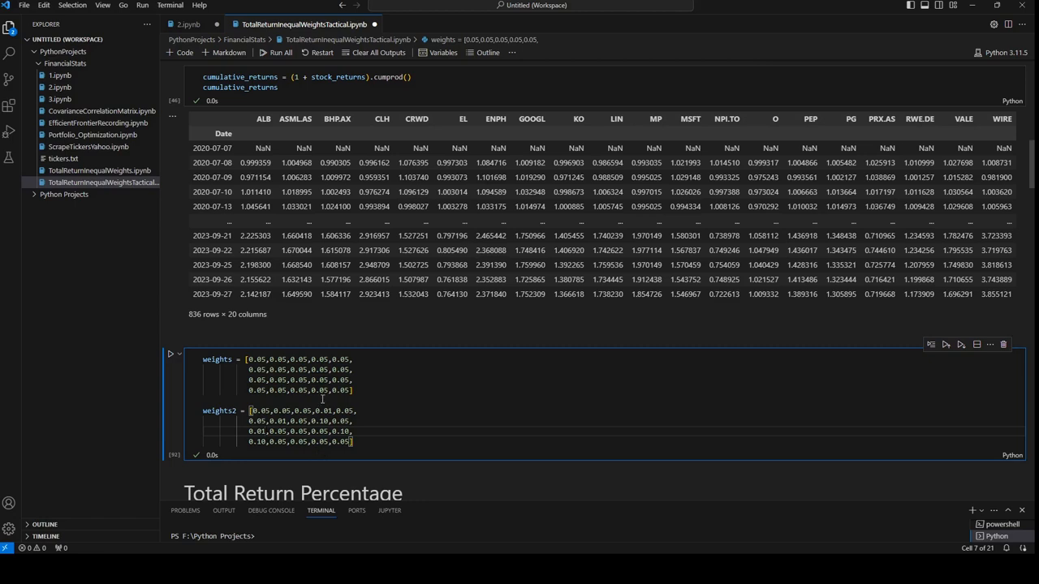
{"action": "mouse_move", "coordinate": [374, 393]}
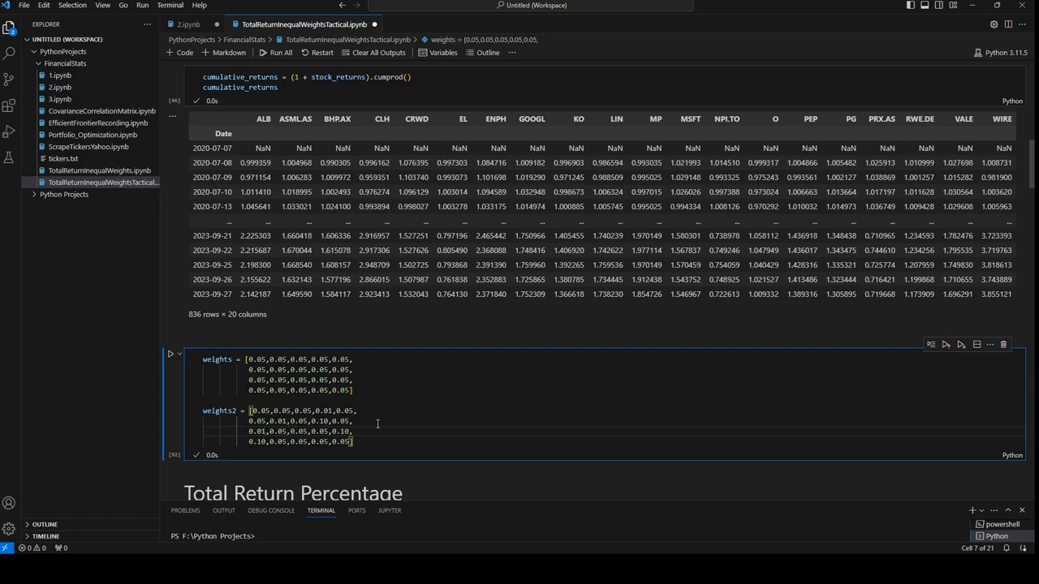
{"action": "scroll", "scroll_direction": "down", "scroll_amount": 3}
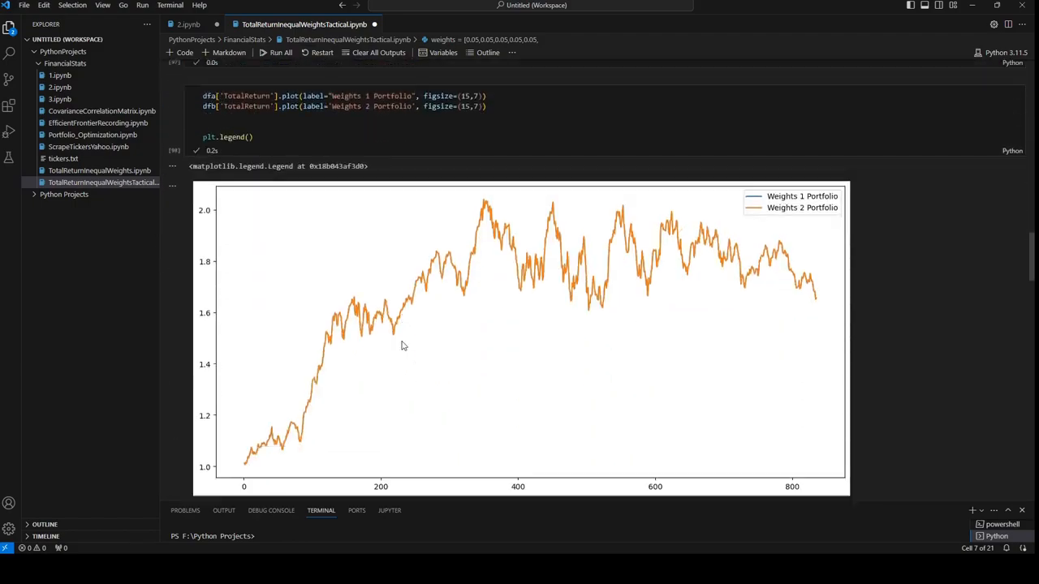
- Scroll down to review the earlier Weights 1 versus Weights 2 return plot
{"action": "scroll", "scroll_direction": "down", "scroll_amount": 3}
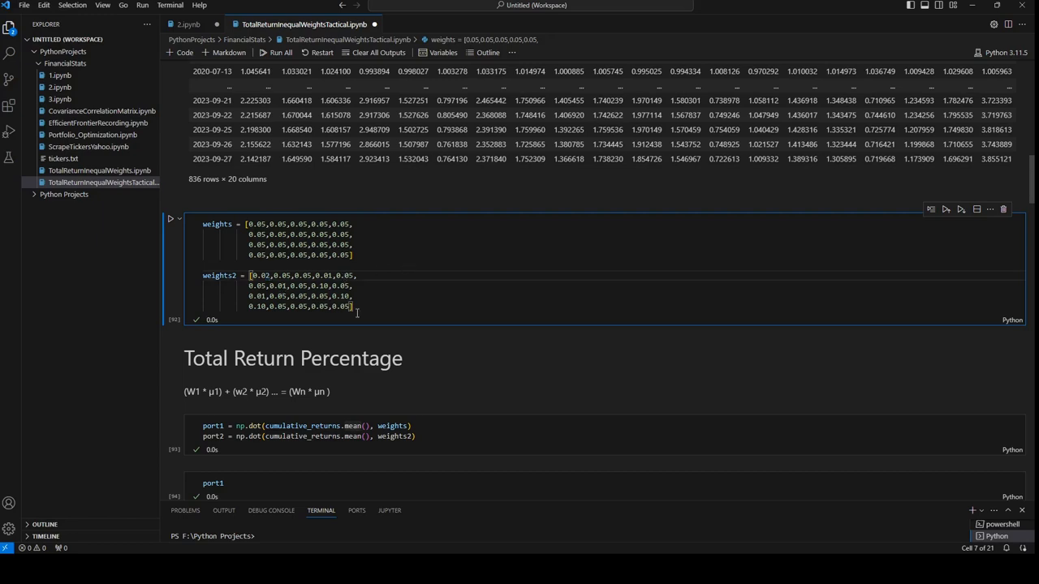
- Rerun the weights, port1/port2 and plot cells, giving port2 ≈1.463 versus port1's 1.688
{"action": "left_click", "coordinate": [170, 220]}
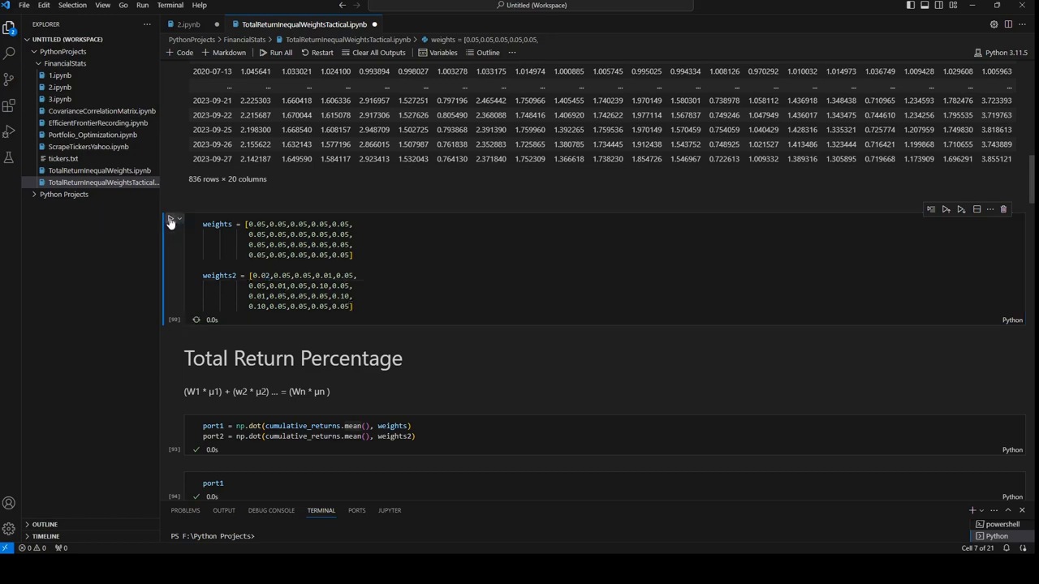
{"action": "left_click", "coordinate": [171, 219]}
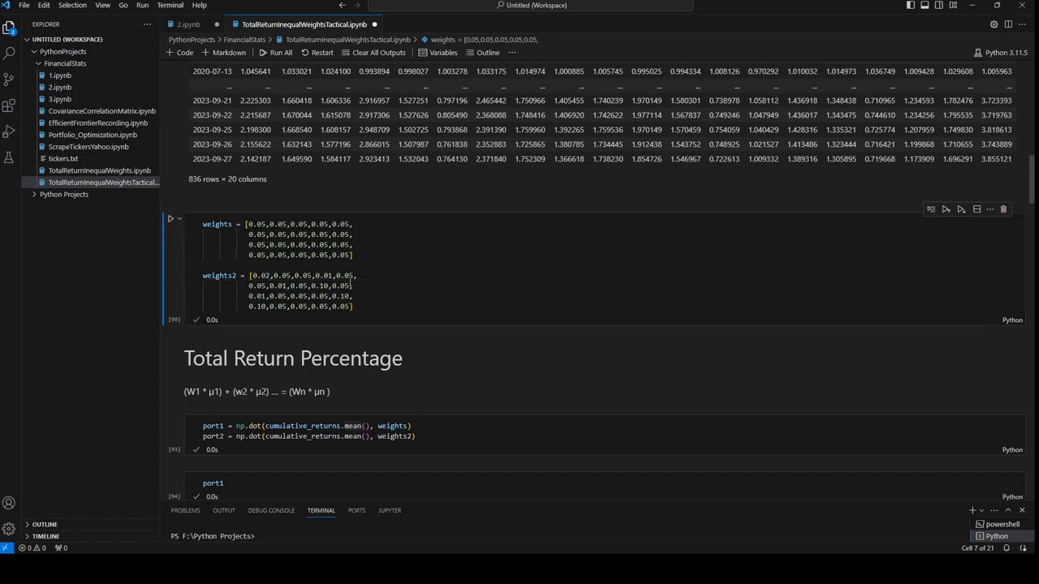
{"action": "mouse_move", "coordinate": [219, 275]}
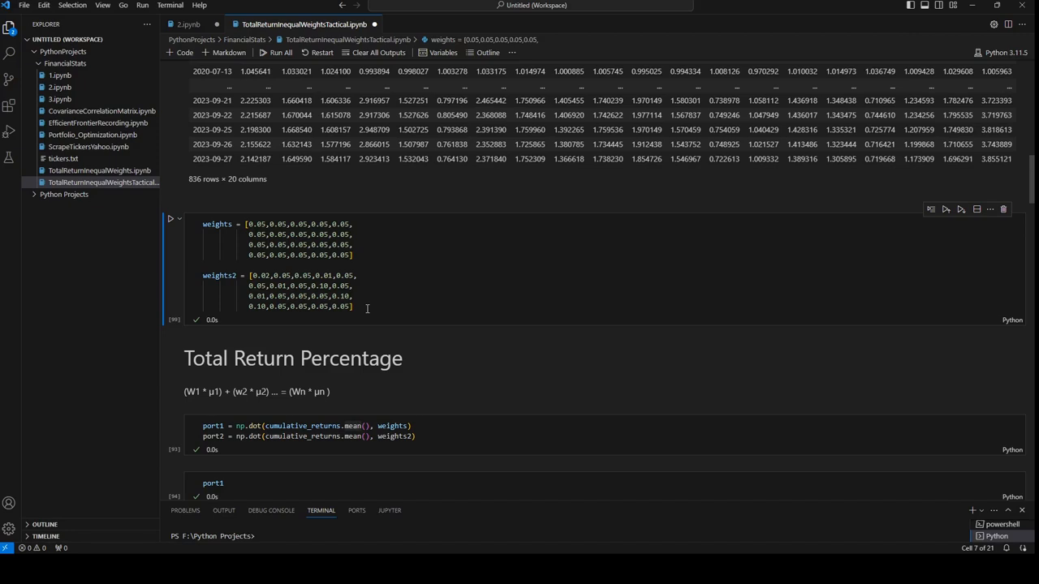
{"action": "mouse_move", "coordinate": [379, 249]}
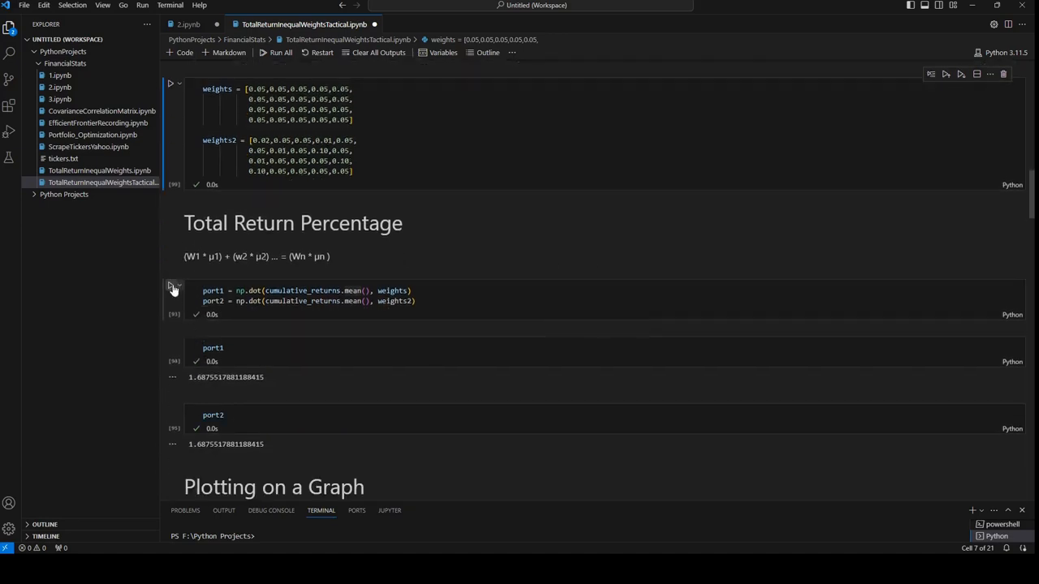
{"action": "left_click", "coordinate": [172, 290]}
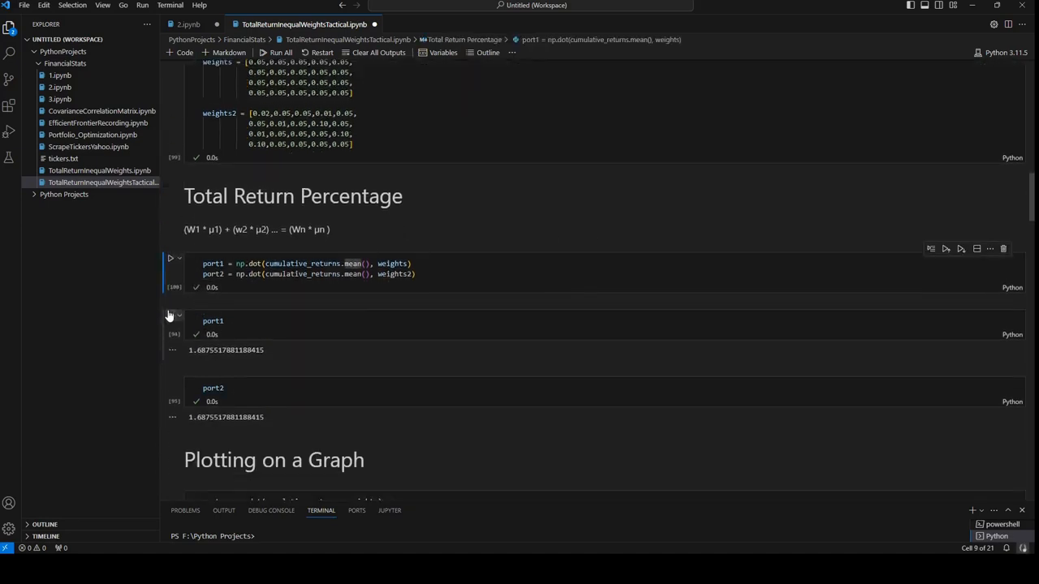
{"action": "left_click", "coordinate": [170, 303]}
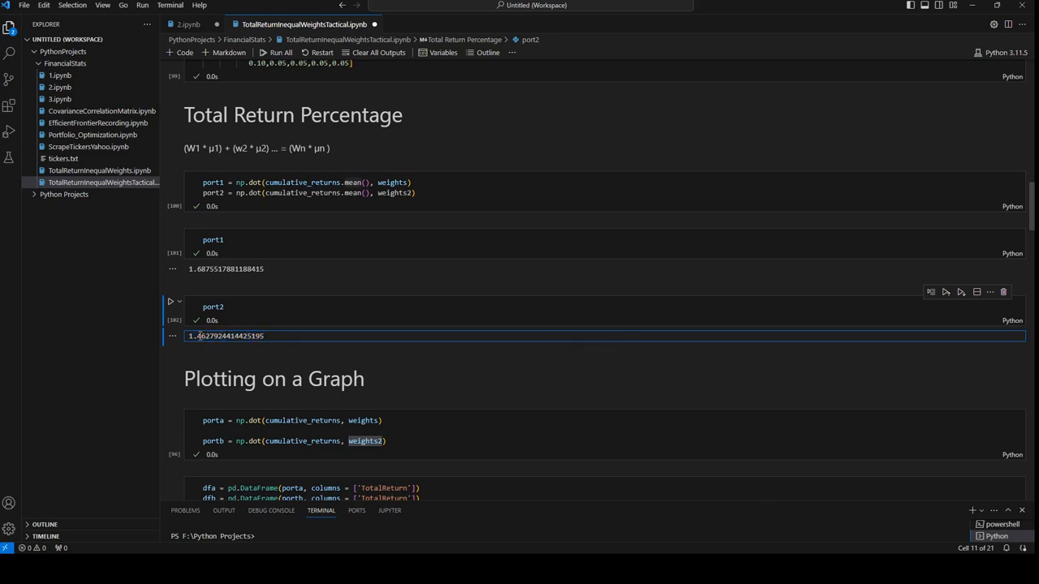
{"action": "scroll", "scroll_direction": "down", "scroll_amount": 3}
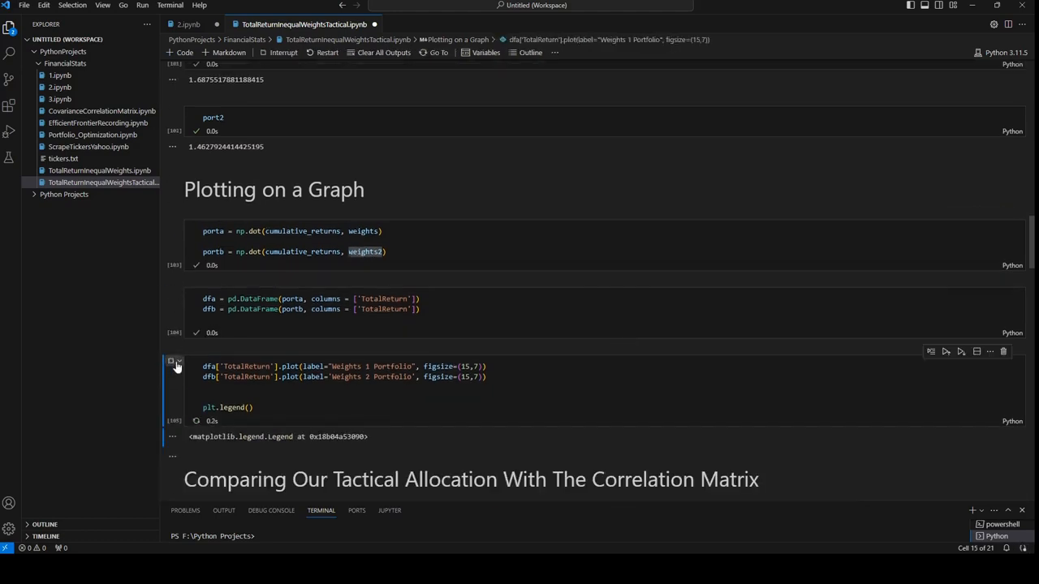
{"action": "left_click", "coordinate": [173, 363]}
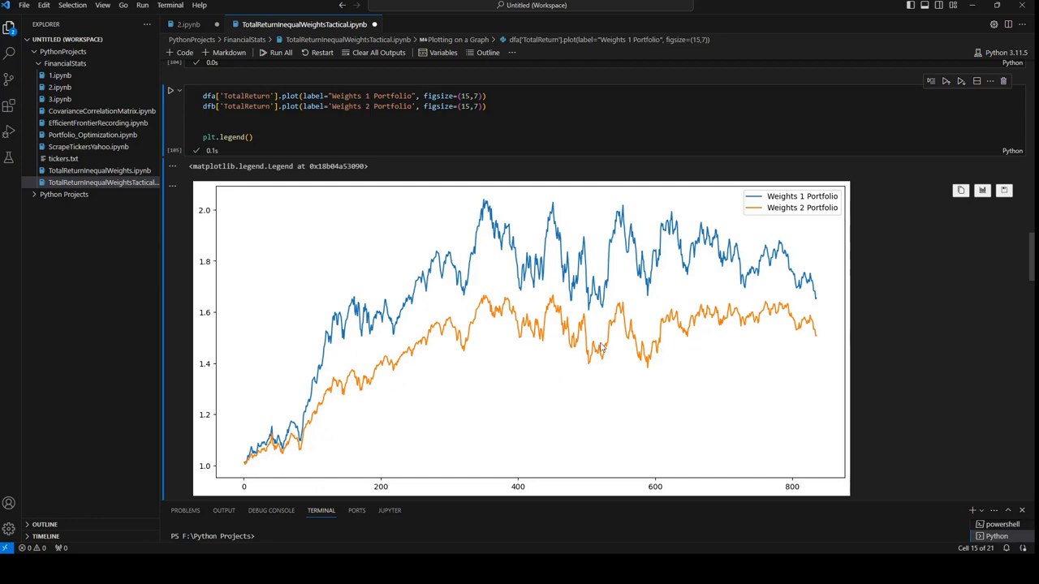
{"action": "mouse_move", "coordinate": [713, 375]}
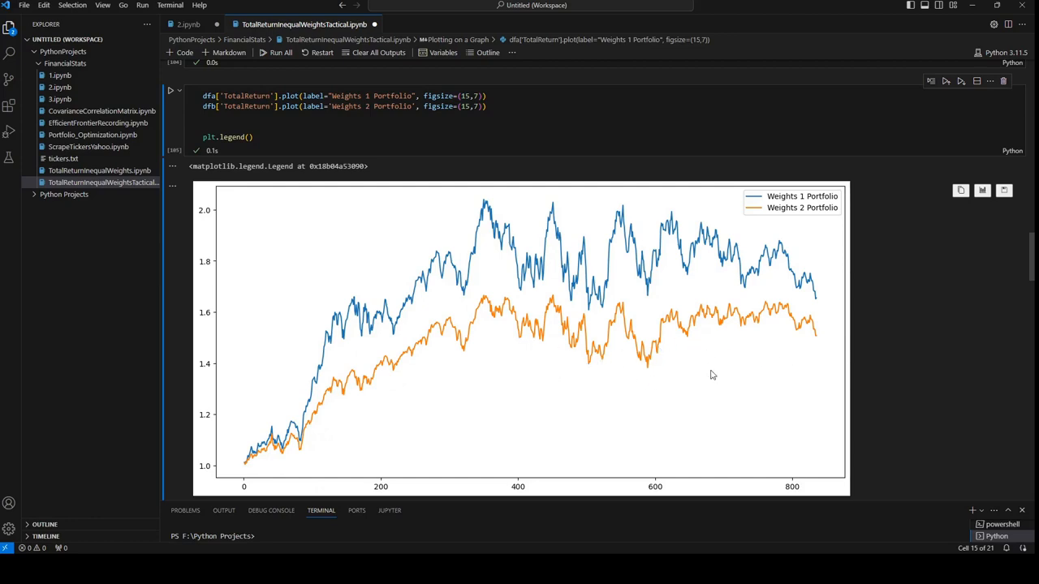
{"action": "mouse_move", "coordinate": [831, 371]}
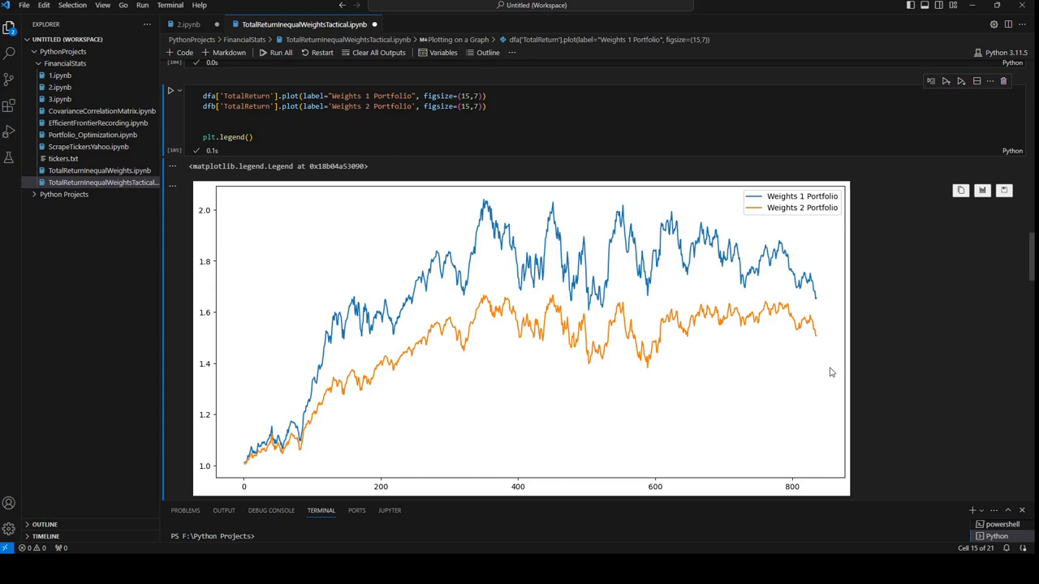
{"action": "mouse_move", "coordinate": [610, 306]}
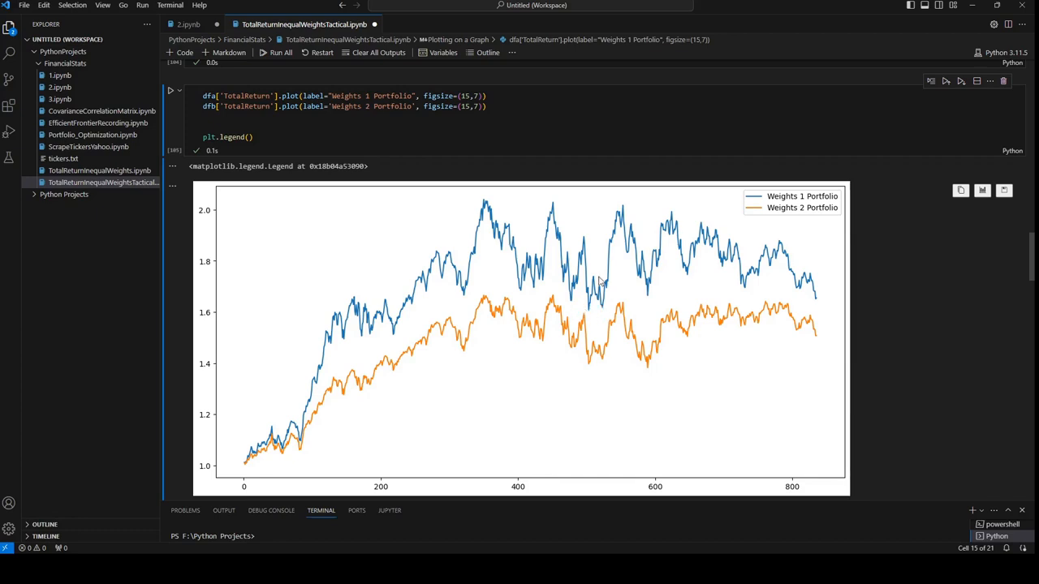
{"action": "mouse_move", "coordinate": [629, 204]}
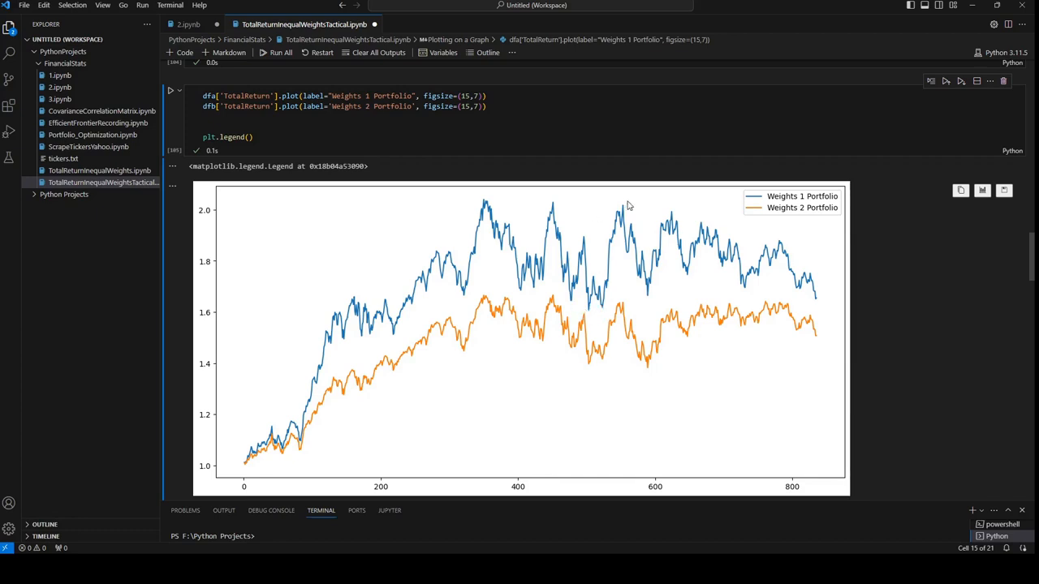
{"action": "mouse_move", "coordinate": [684, 264]}
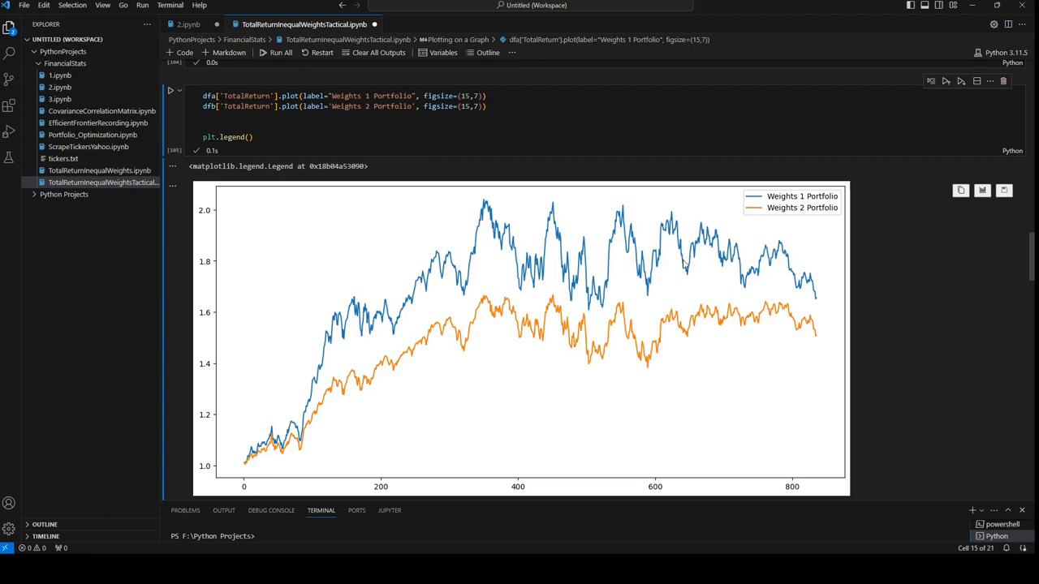
{"action": "mouse_move", "coordinate": [657, 284]}
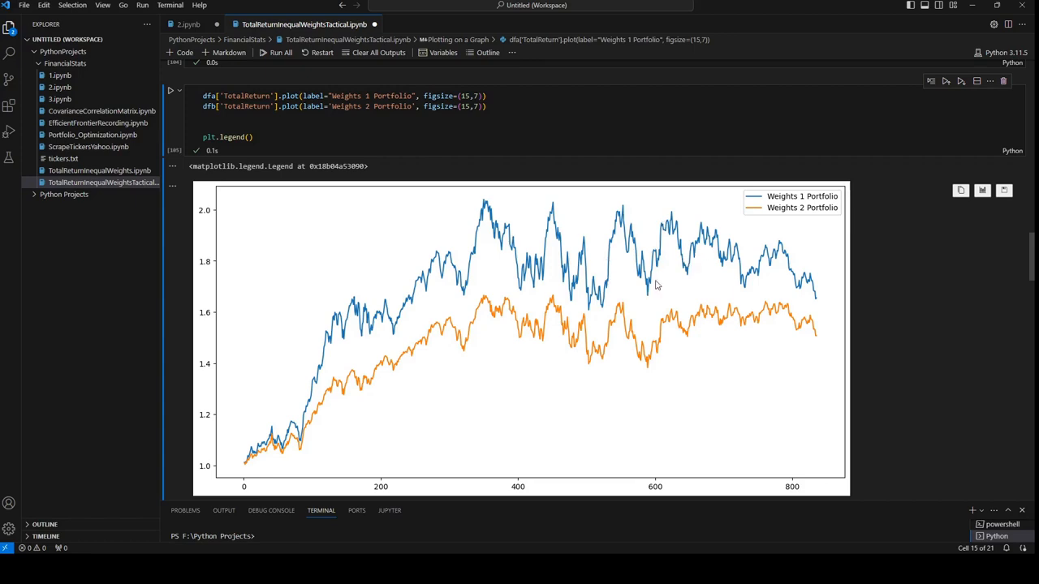
{"action": "mouse_move", "coordinate": [821, 303]}
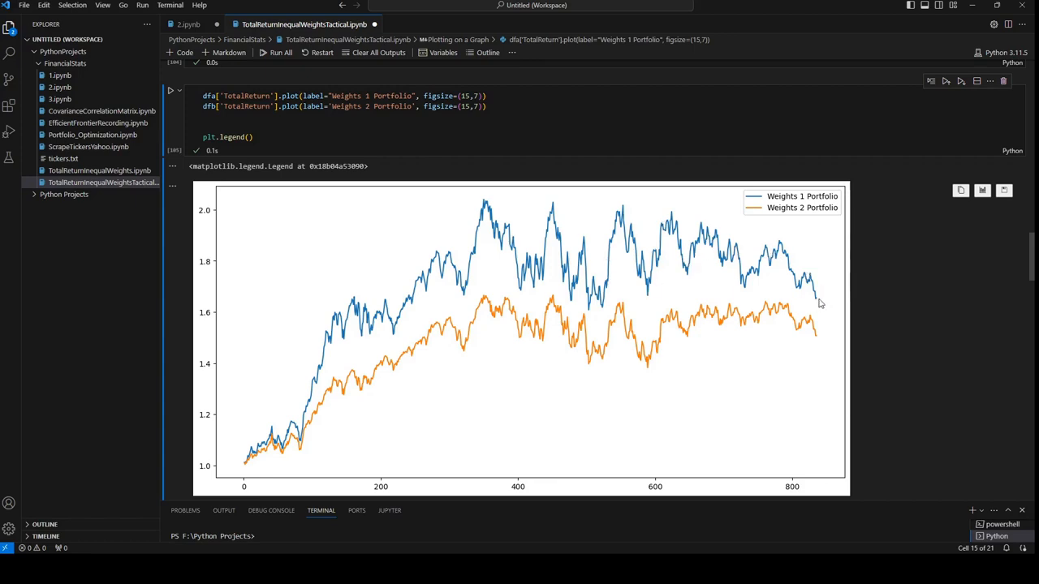
{"action": "mouse_move", "coordinate": [466, 341]}
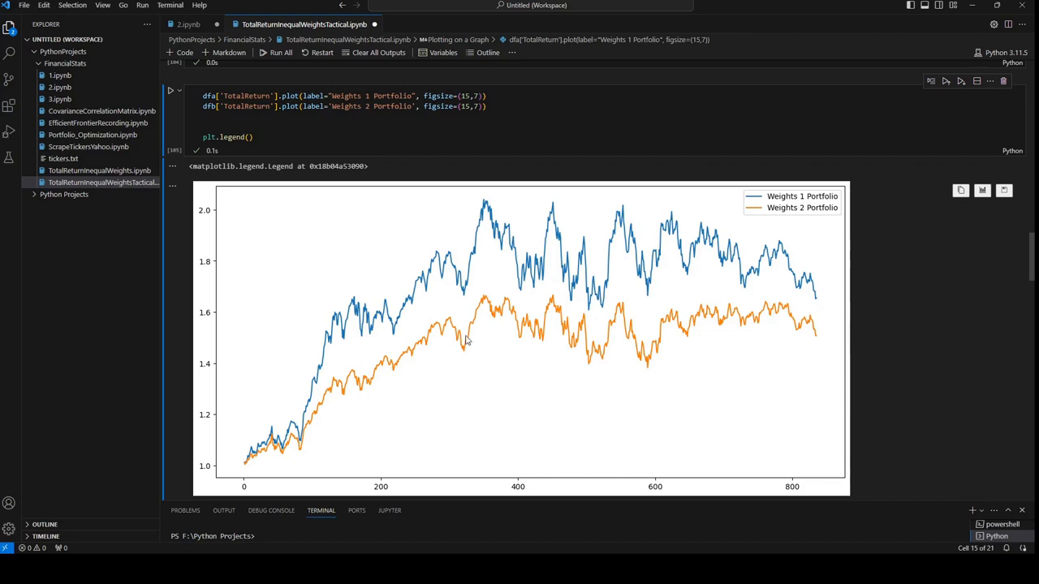
{"action": "mouse_move", "coordinate": [813, 331]}
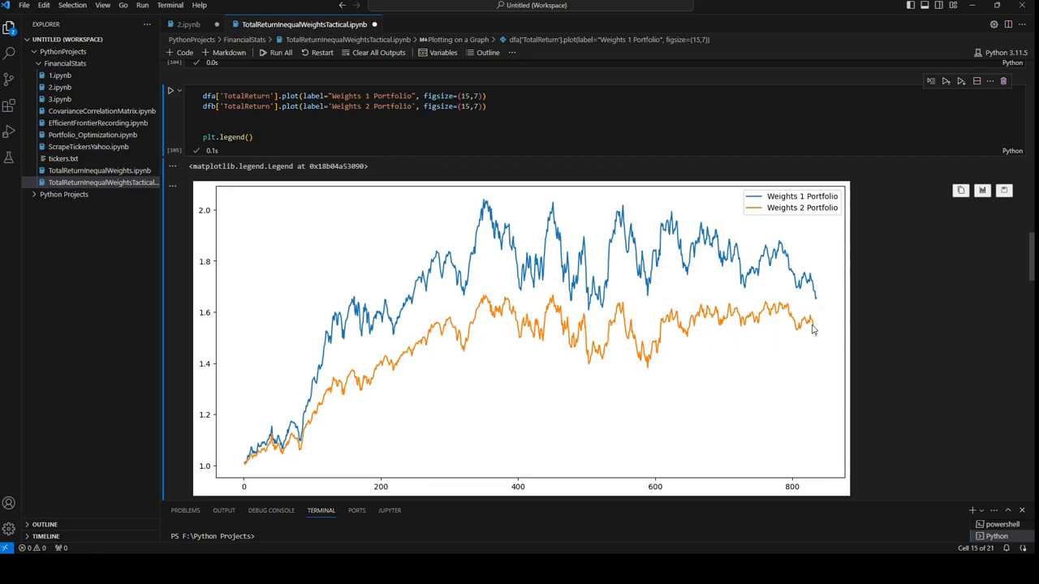
{"action": "mouse_move", "coordinate": [432, 270]}
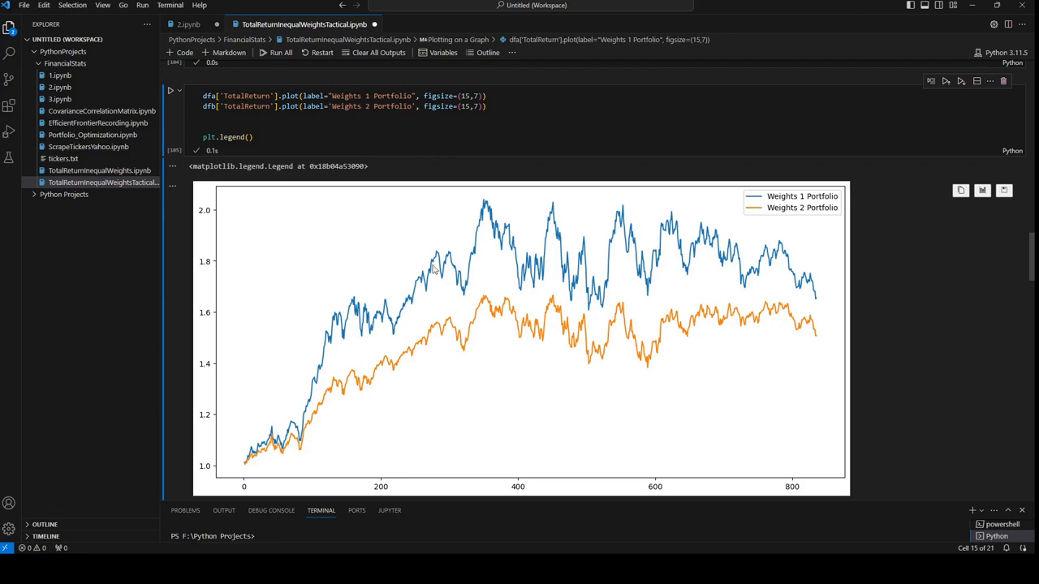
{"action": "mouse_move", "coordinate": [825, 332]}
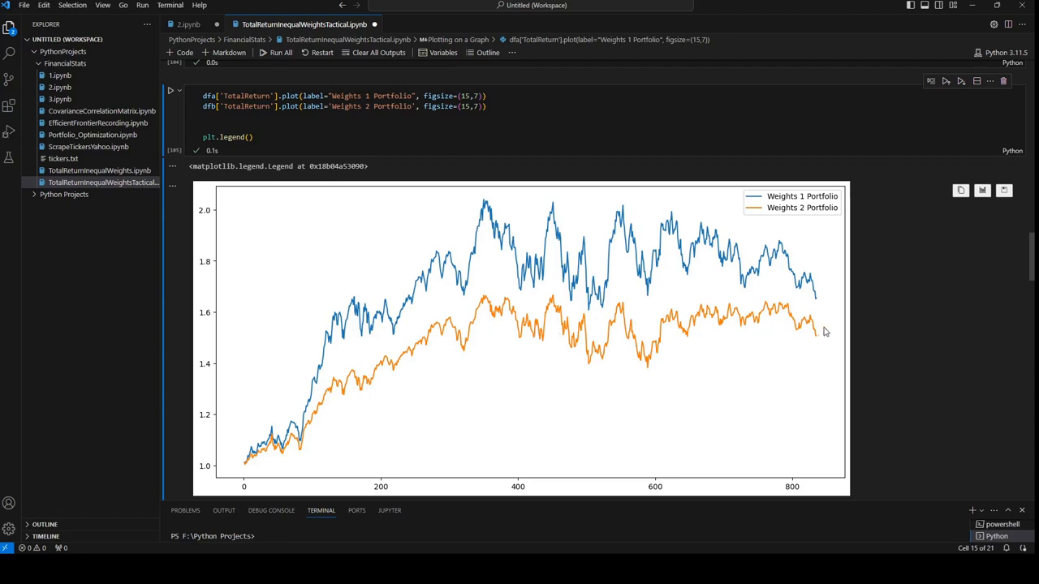
{"action": "mouse_move", "coordinate": [517, 247]}
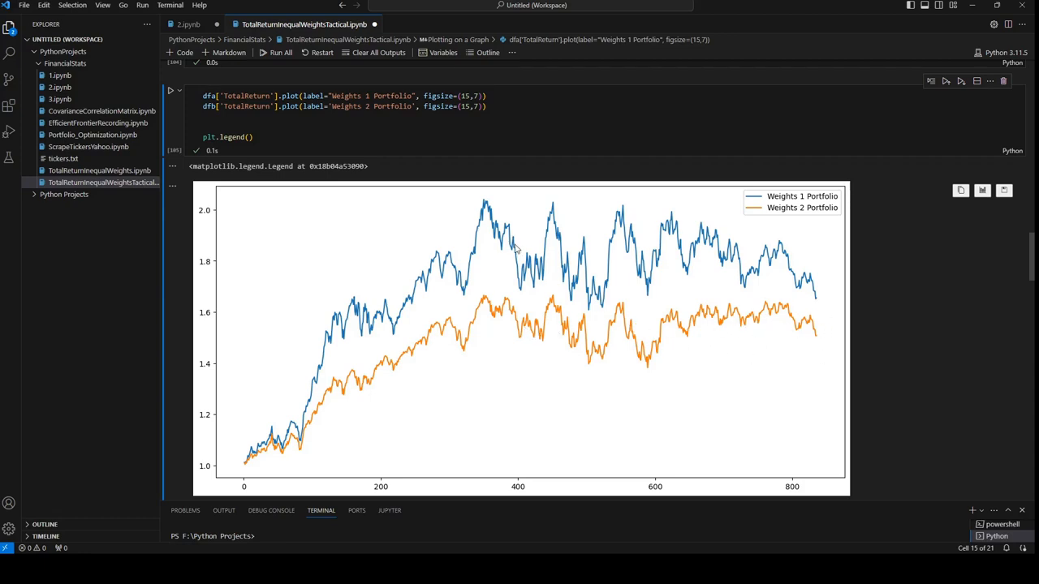
{"action": "mouse_move", "coordinate": [813, 258]}
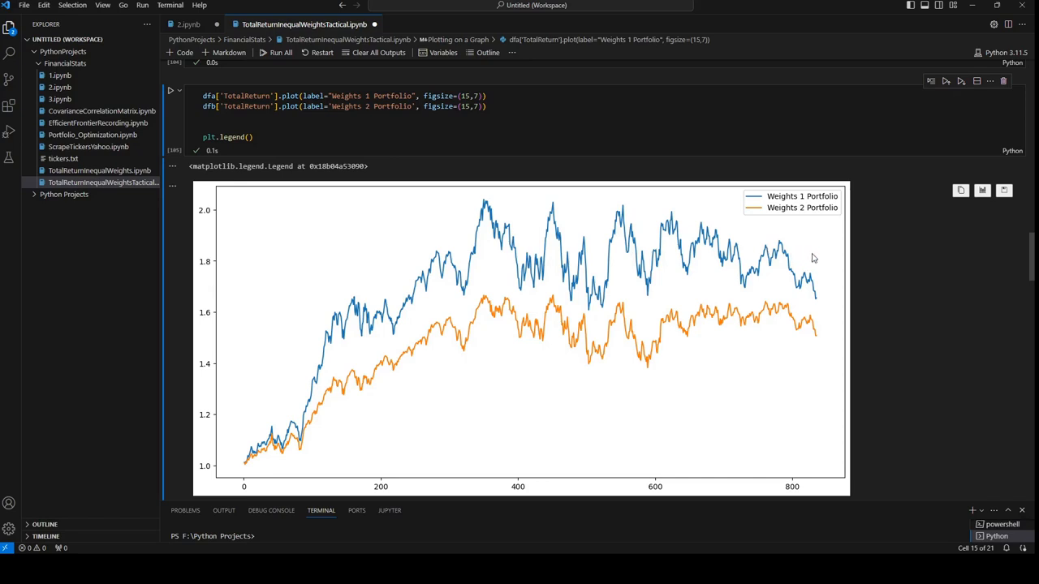
{"action": "mouse_move", "coordinate": [619, 254]}
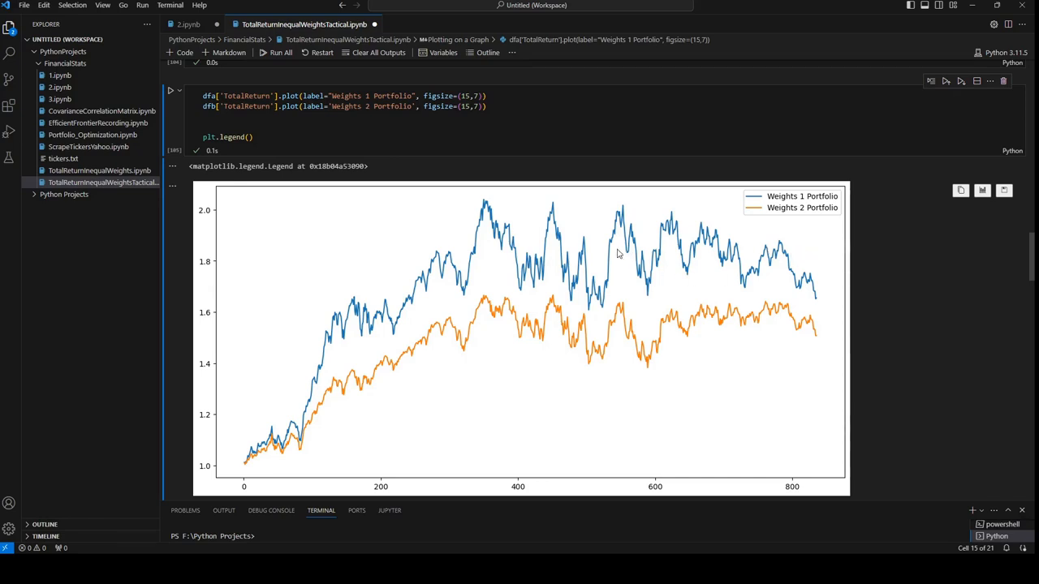
{"action": "mouse_move", "coordinate": [747, 237]}
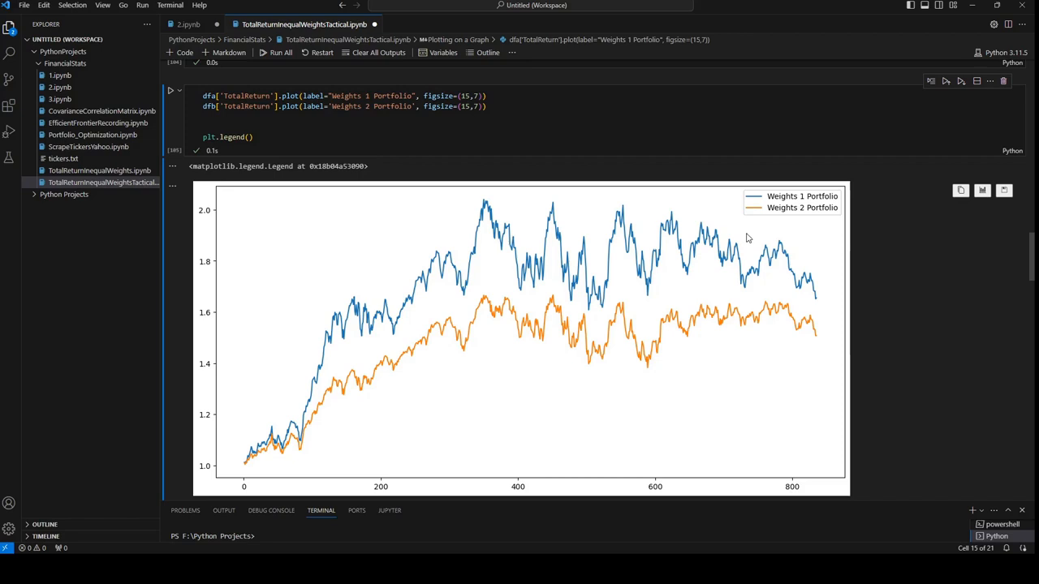